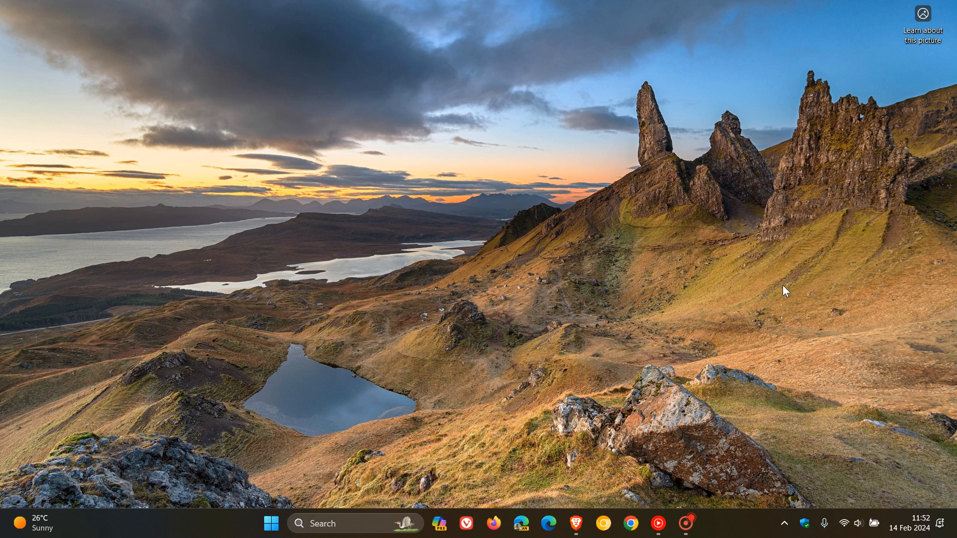
mouse_move(364, 393)
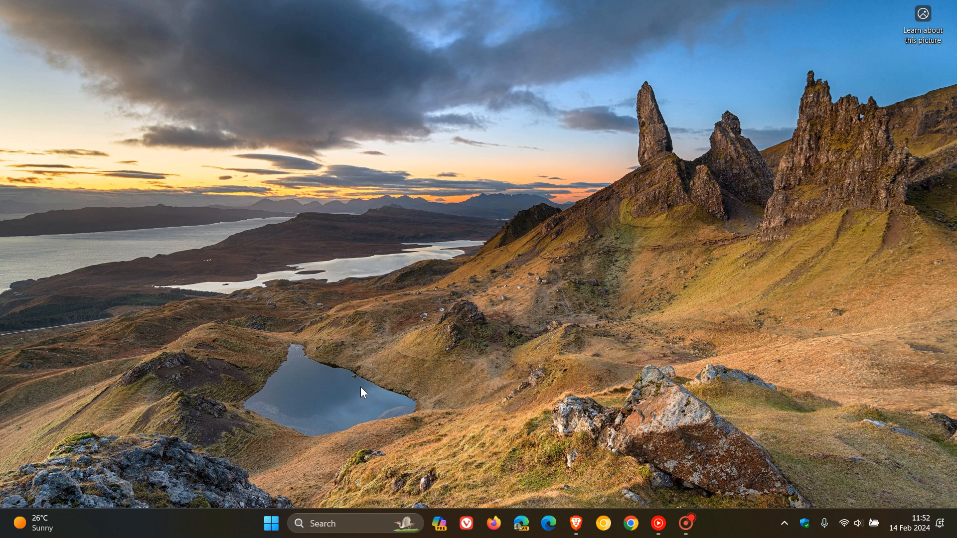
- Go from Start to Settings > Windows Update and show the Update history with KB5034765 installed 14 Feb 2024
click(270, 524)
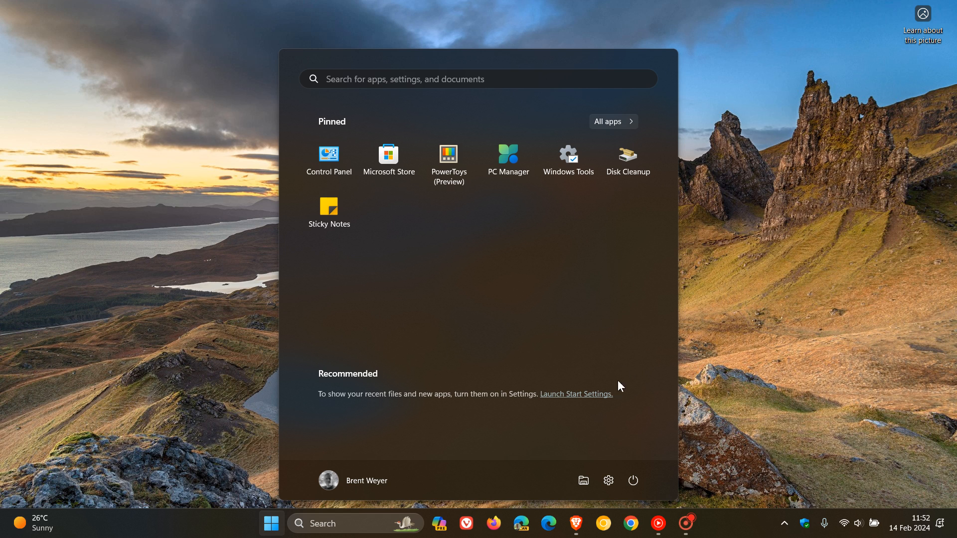
click(608, 481)
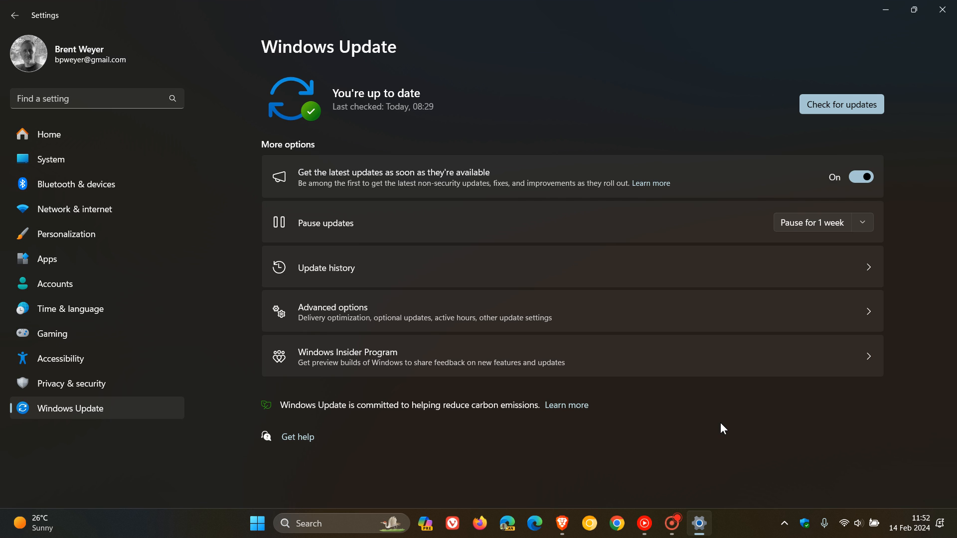
mouse_move(586, 275)
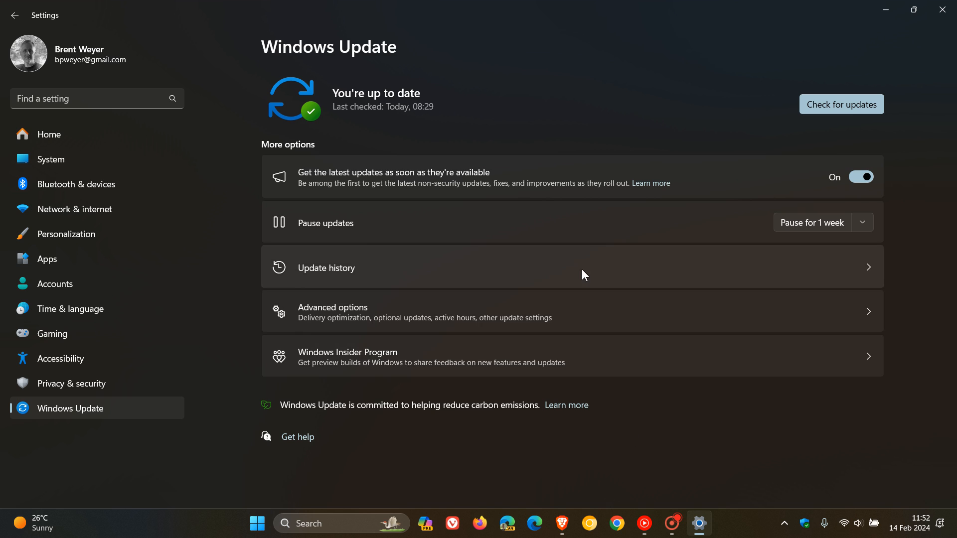
click(327, 267)
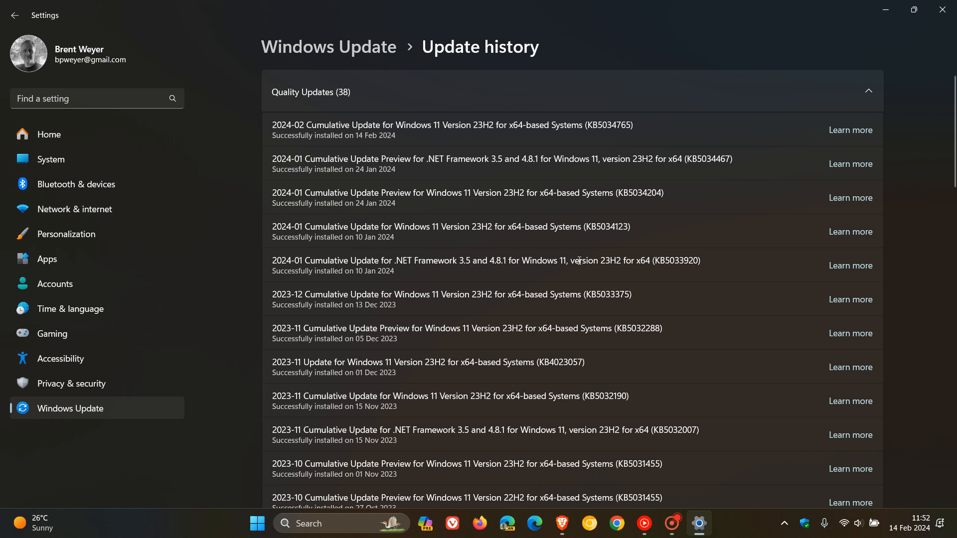
mouse_move(620, 146)
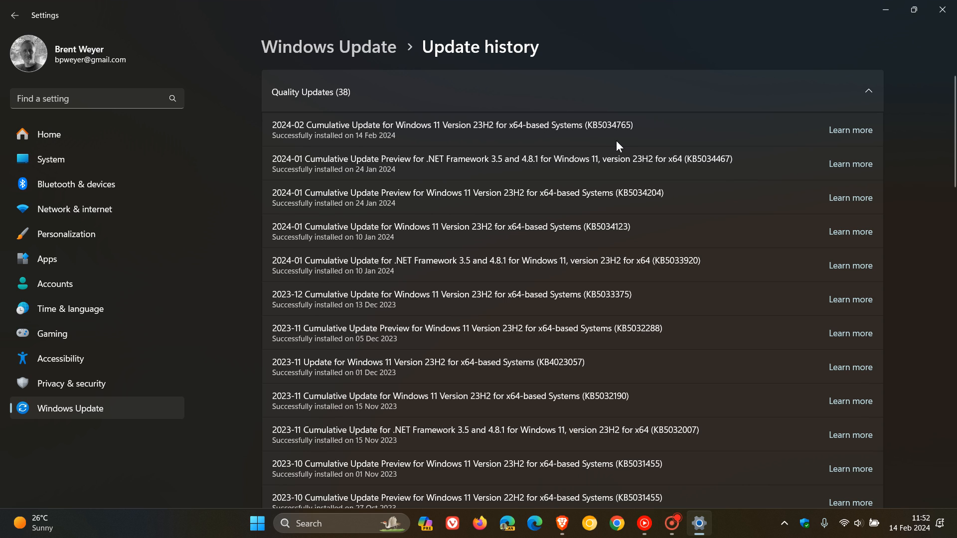
mouse_move(672, 139)
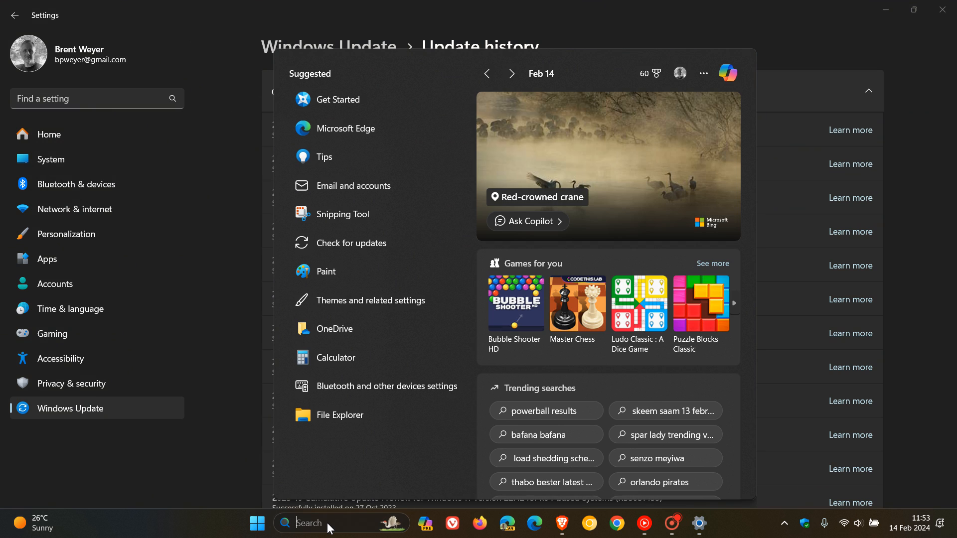
- Run winver.exe from taskbar search to show About Windows: Version 23H2, OS Build 22631.3155
text(windows 365)
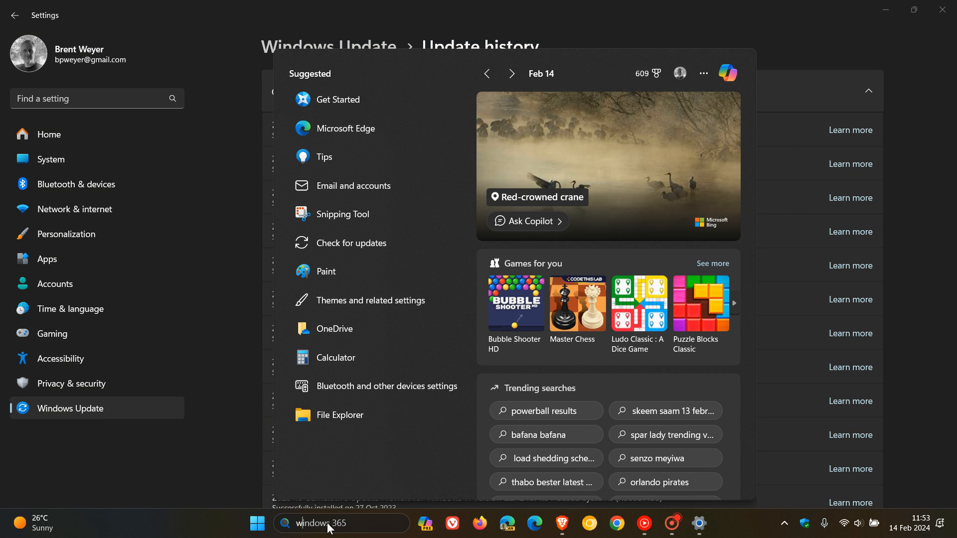
text(winver.exe)
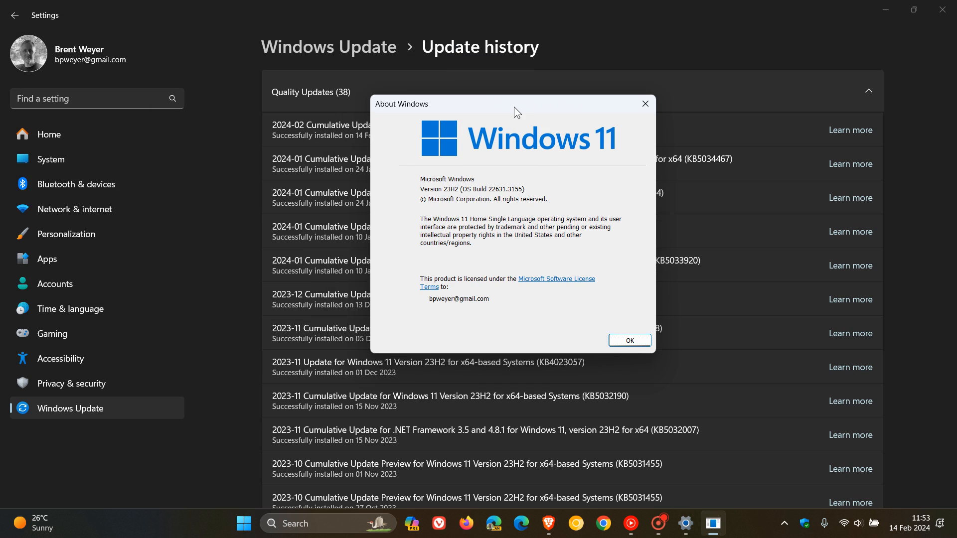
mouse_move(473, 219)
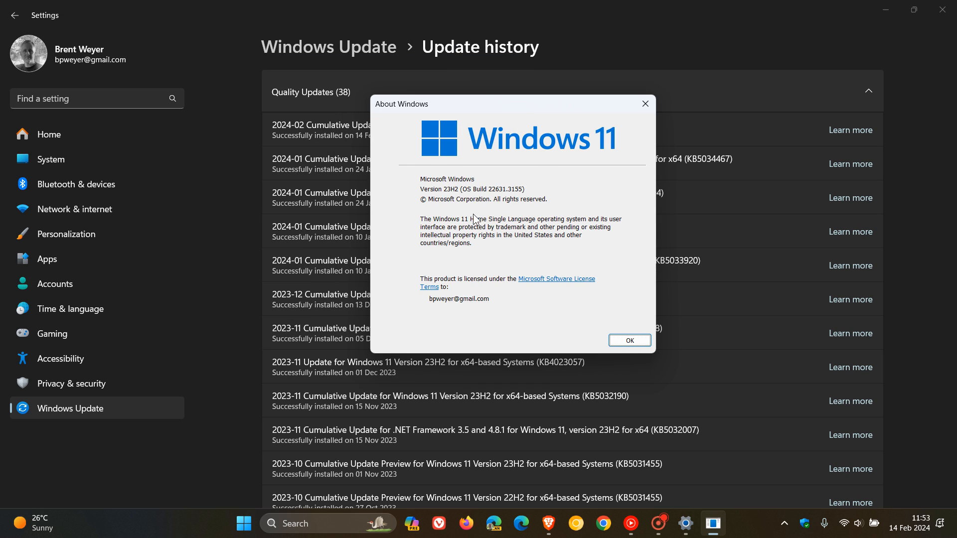
mouse_move(479, 205)
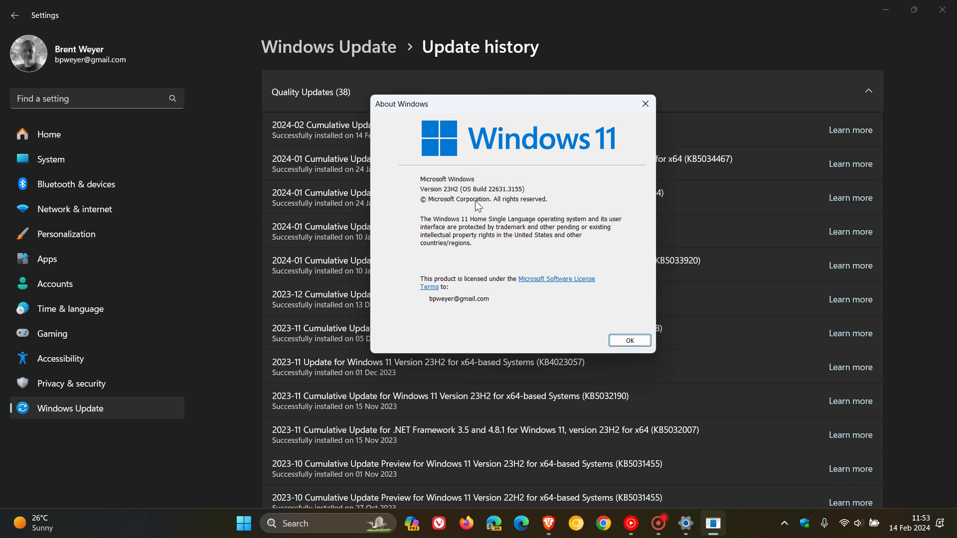
mouse_move(497, 199)
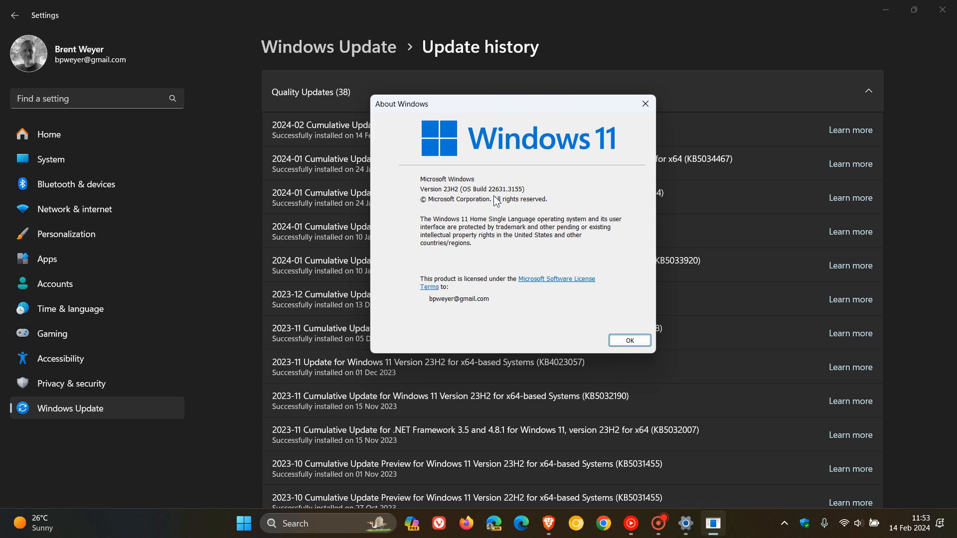
mouse_move(521, 200)
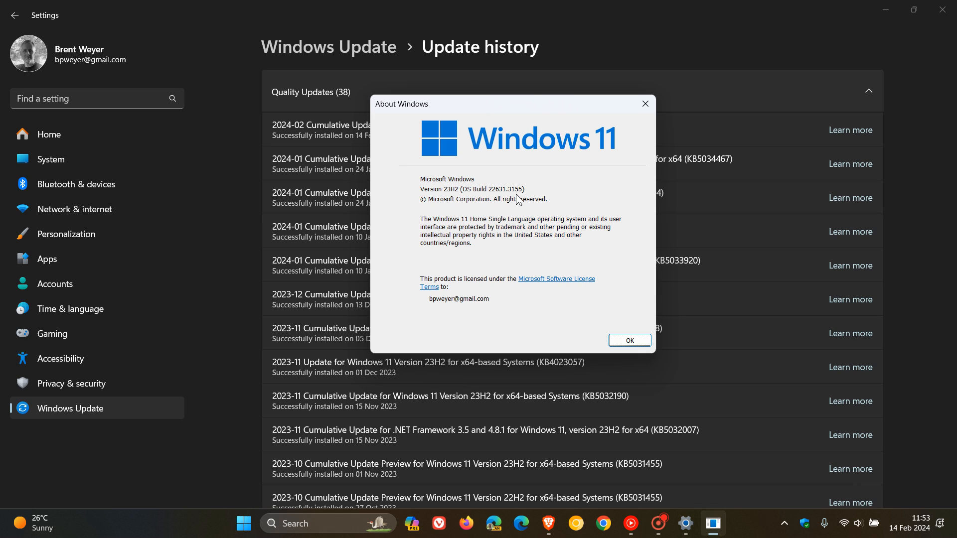
mouse_move(494, 195)
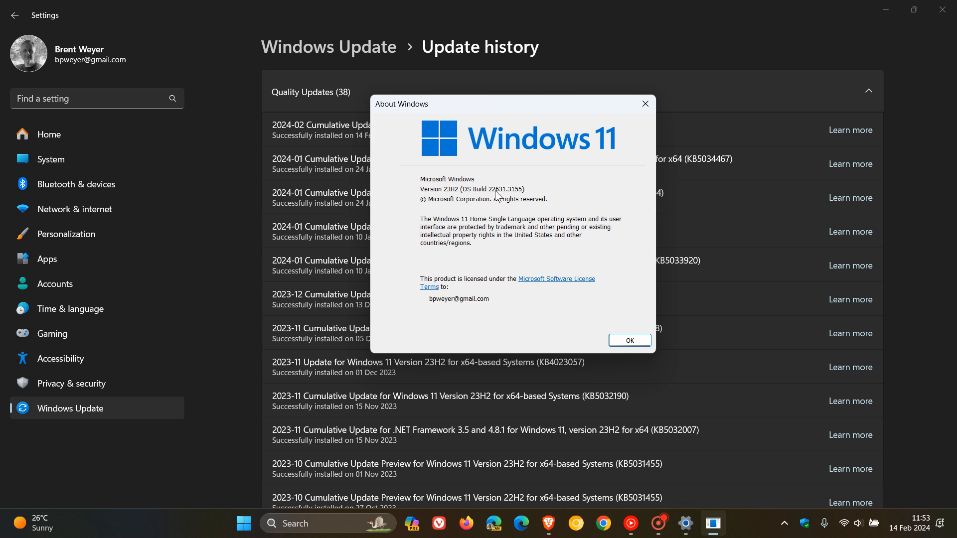
mouse_move(496, 201)
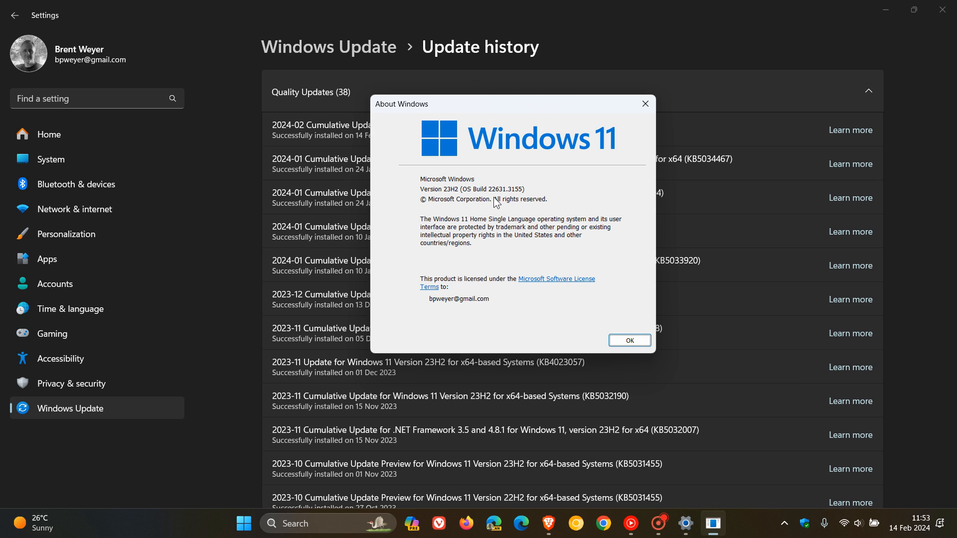
mouse_move(524, 201)
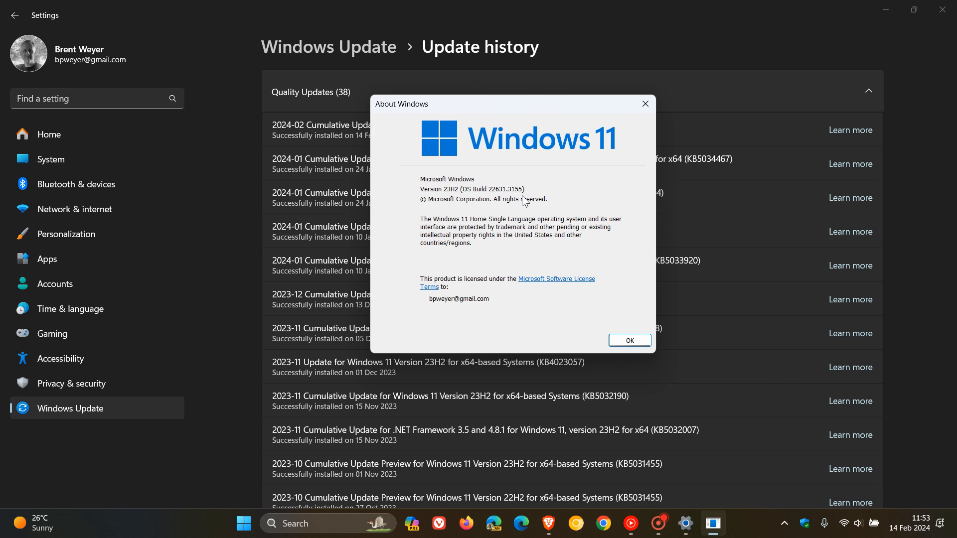
- Dismiss About Windows, bring up the Copilot pane from the taskbar, then close it to leave the desktop clear
click(630, 341)
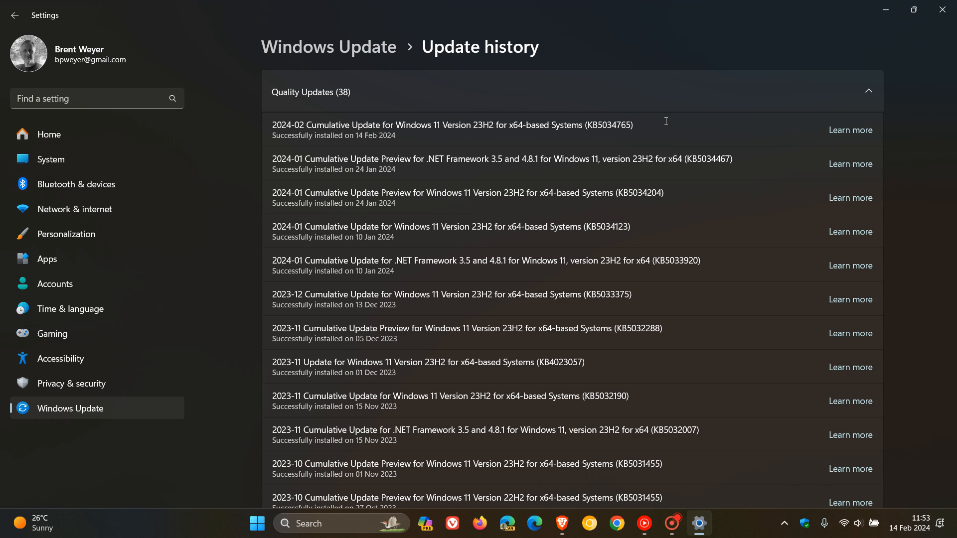
mouse_move(854, 22)
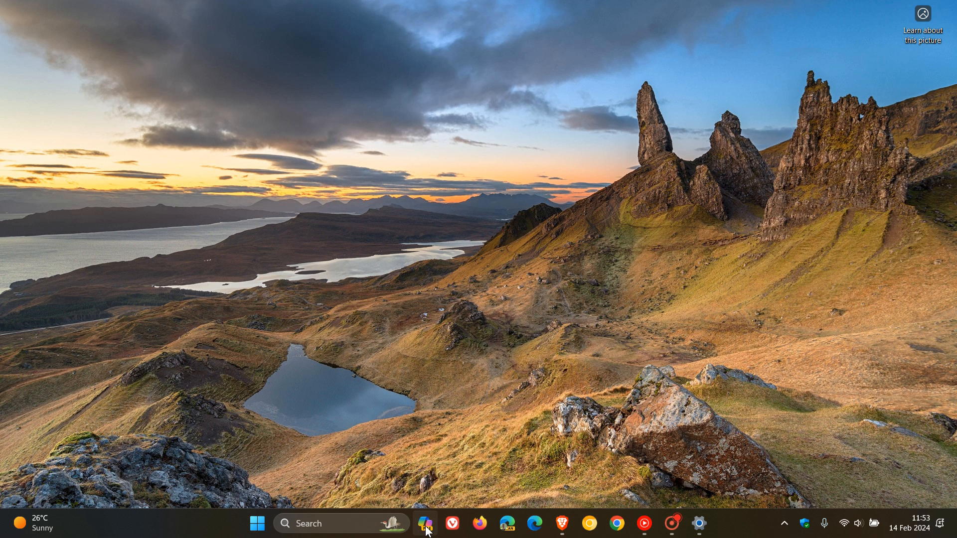
click(428, 524)
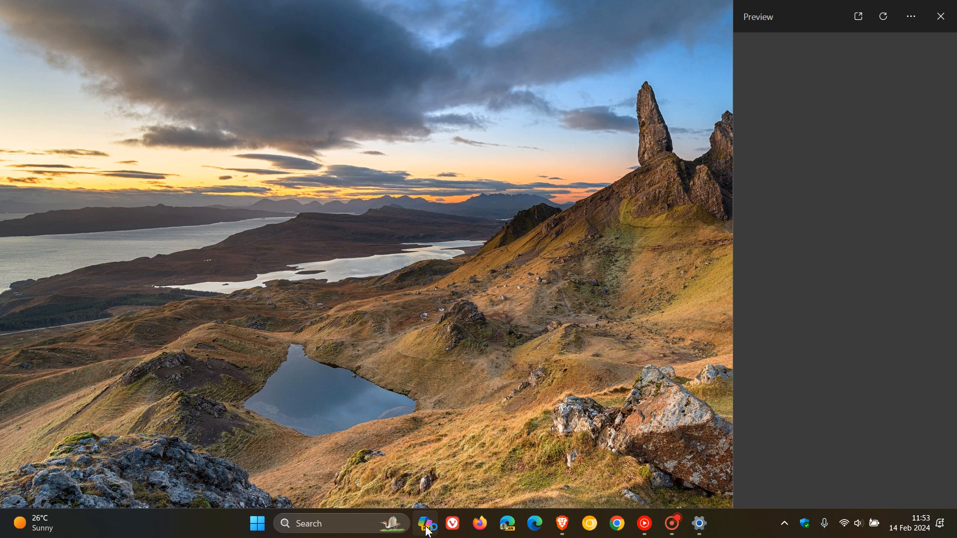
click(425, 523)
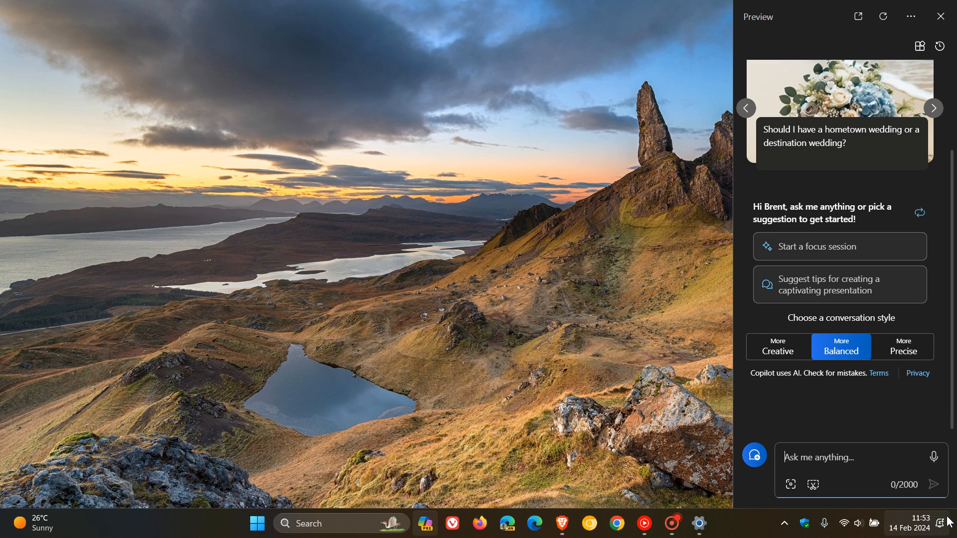
mouse_move(570, 181)
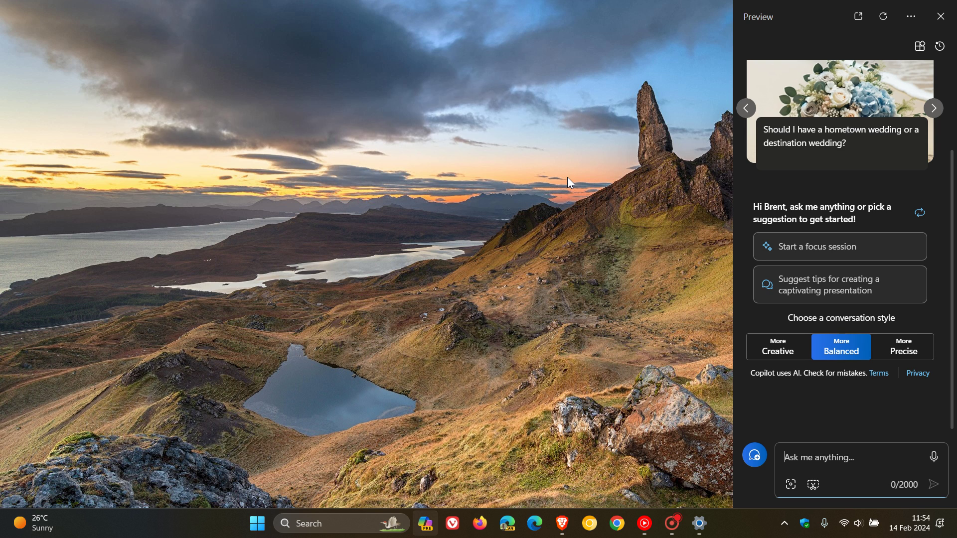
mouse_move(427, 524)
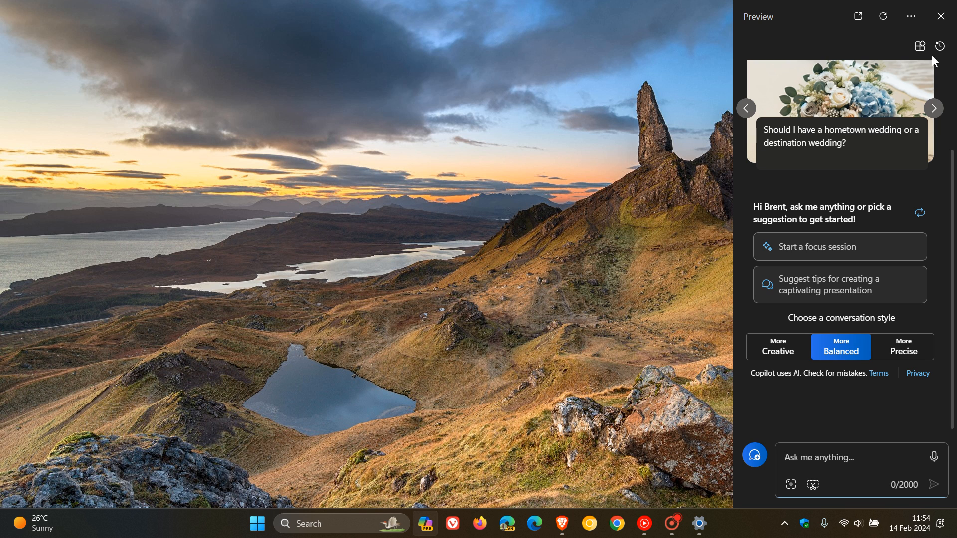
click(940, 16)
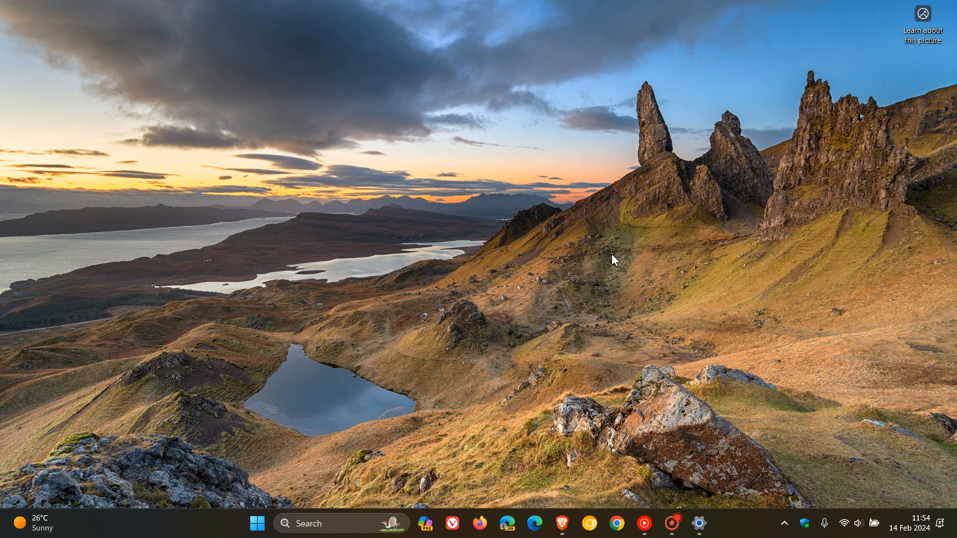
mouse_move(756, 238)
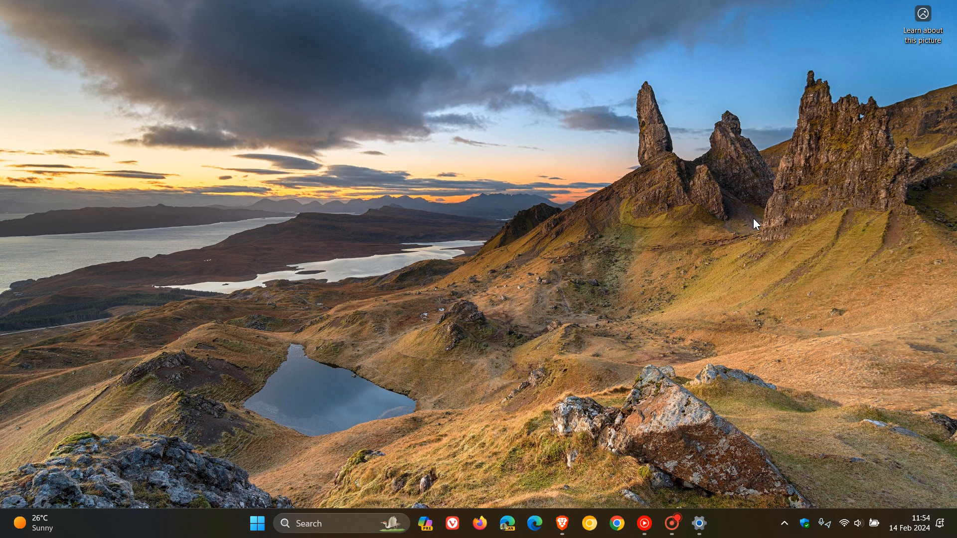
mouse_move(676, 258)
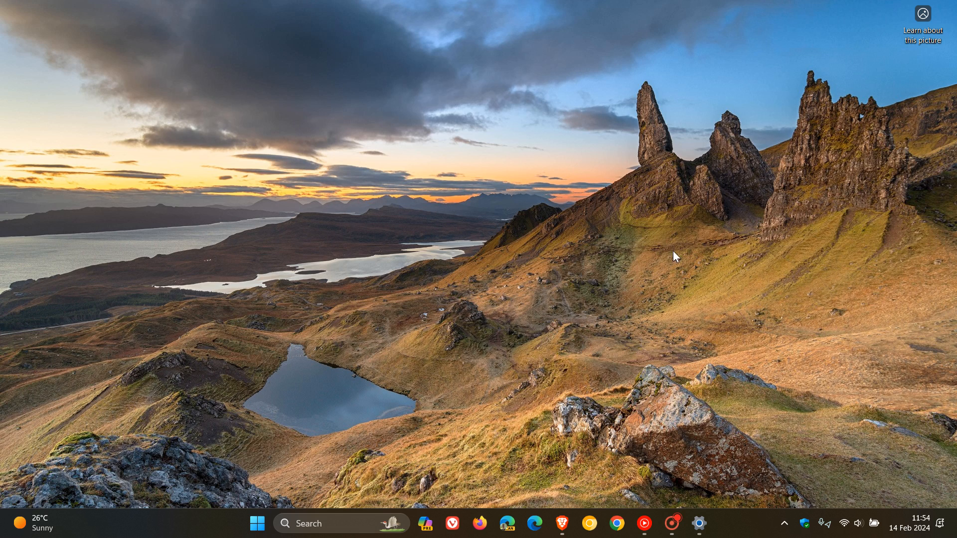
mouse_move(424, 525)
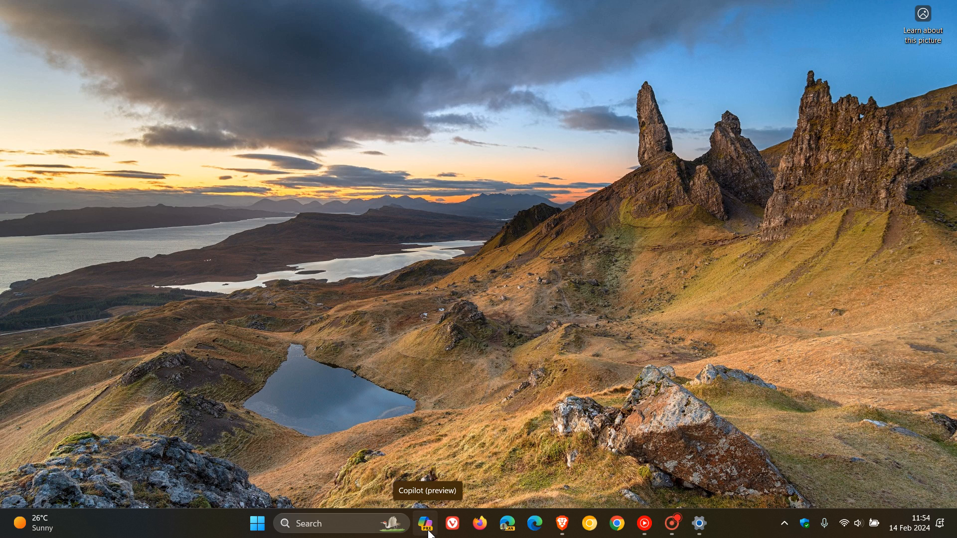
mouse_move(903, 433)
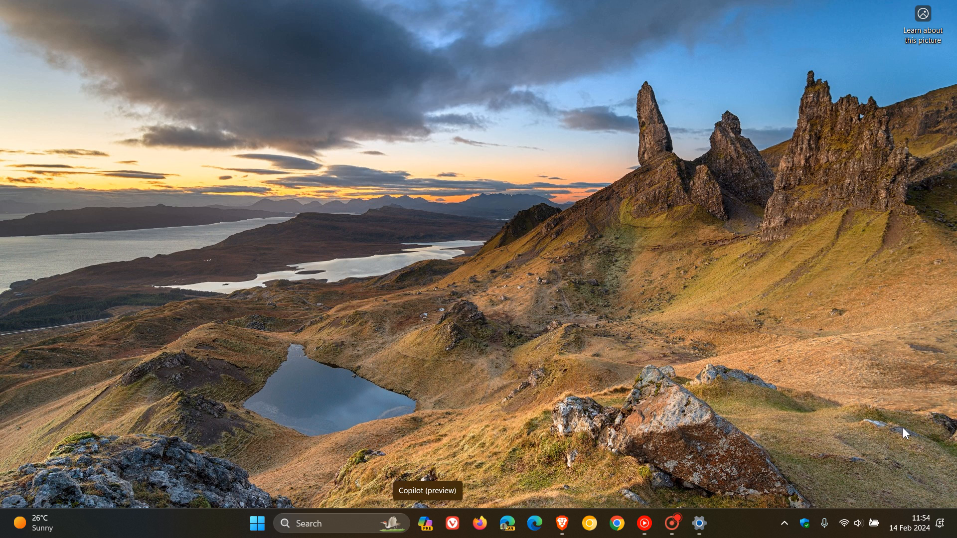
mouse_move(653, 225)
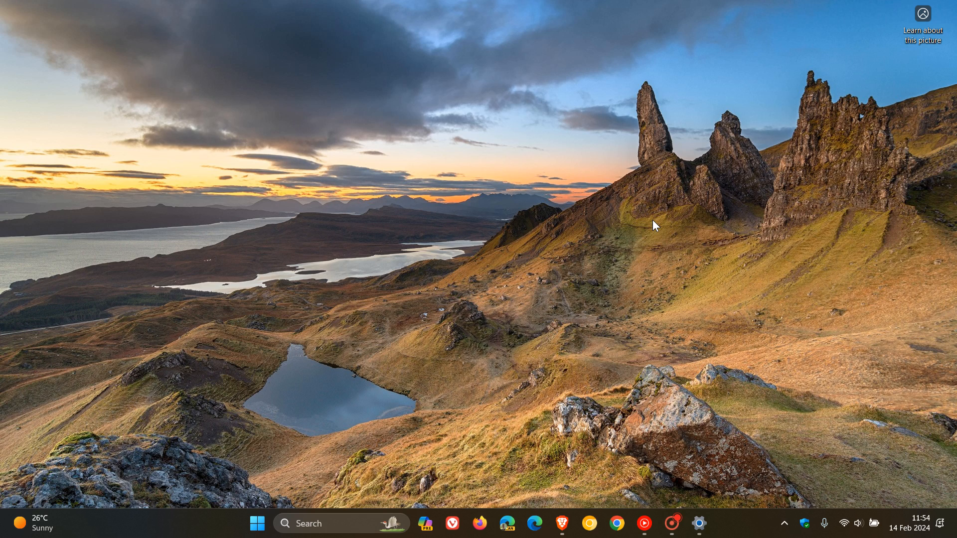
mouse_move(953, 532)
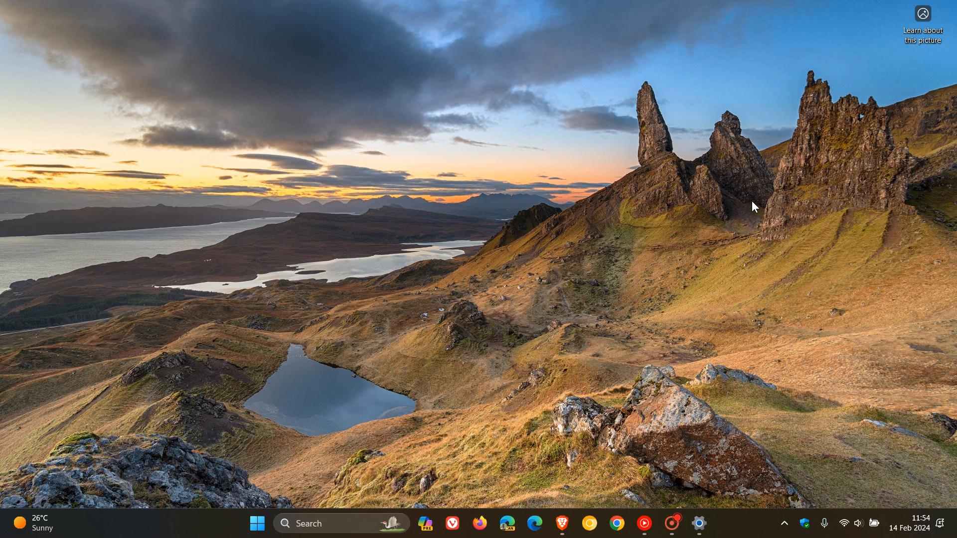
mouse_move(431, 516)
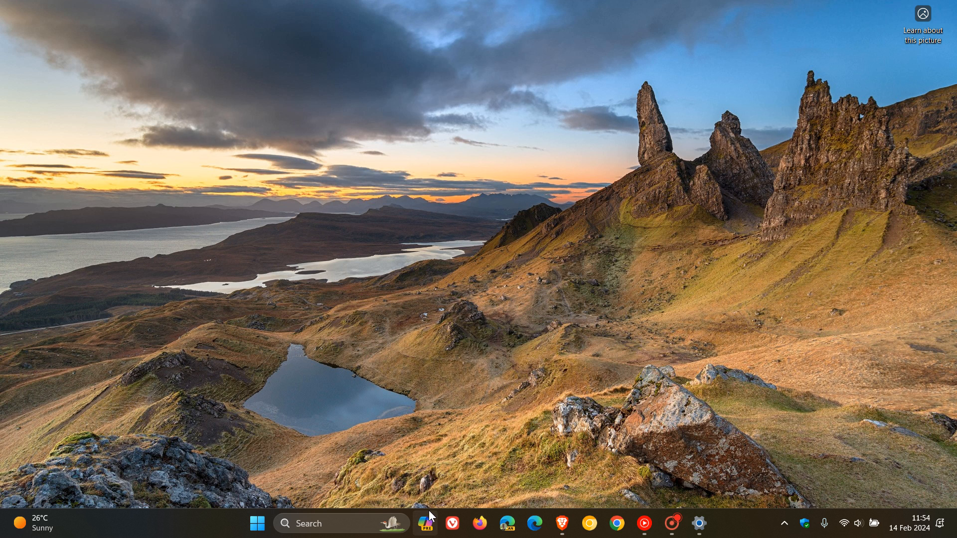
mouse_move(910, 431)
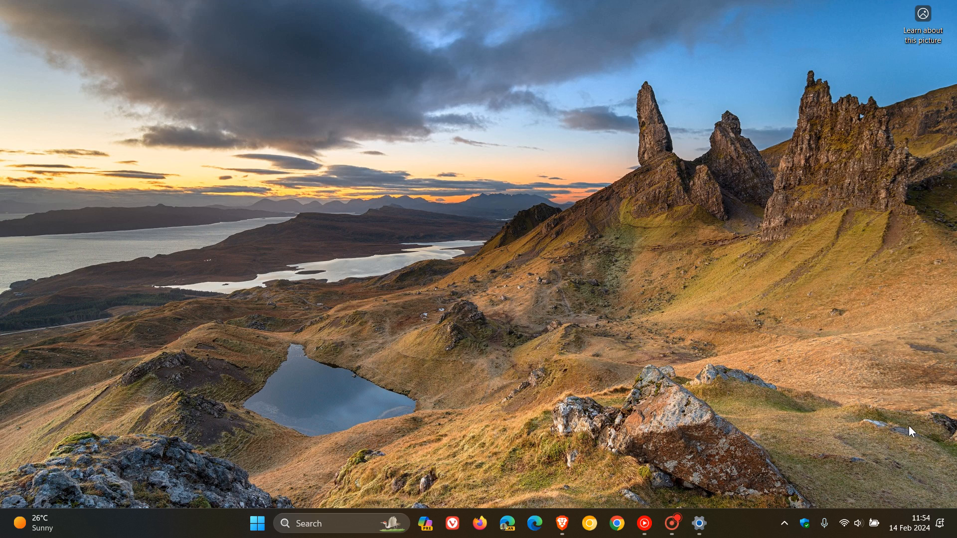
mouse_move(813, 279)
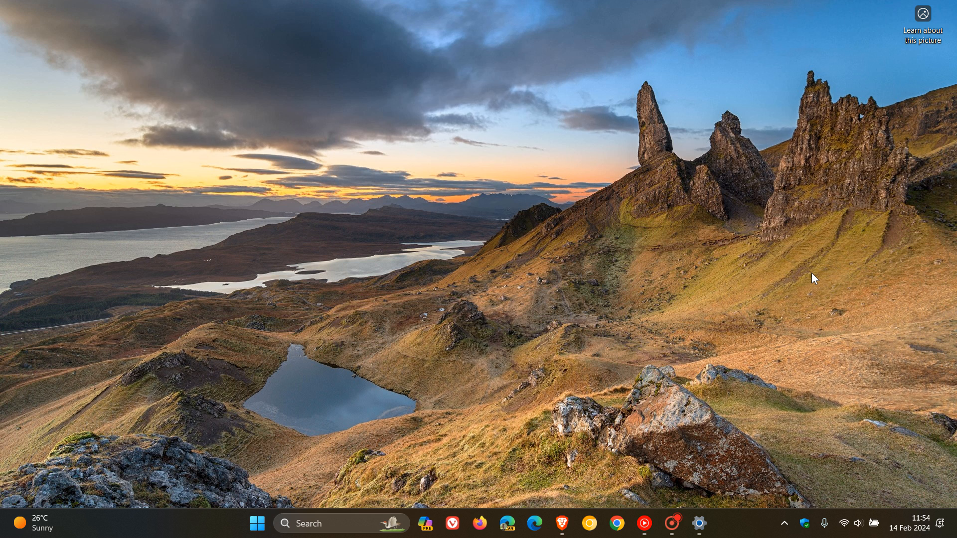
- Restore the Update history window from the taskbar's far corner, then bring up the taskbar's context menu
click(699, 522)
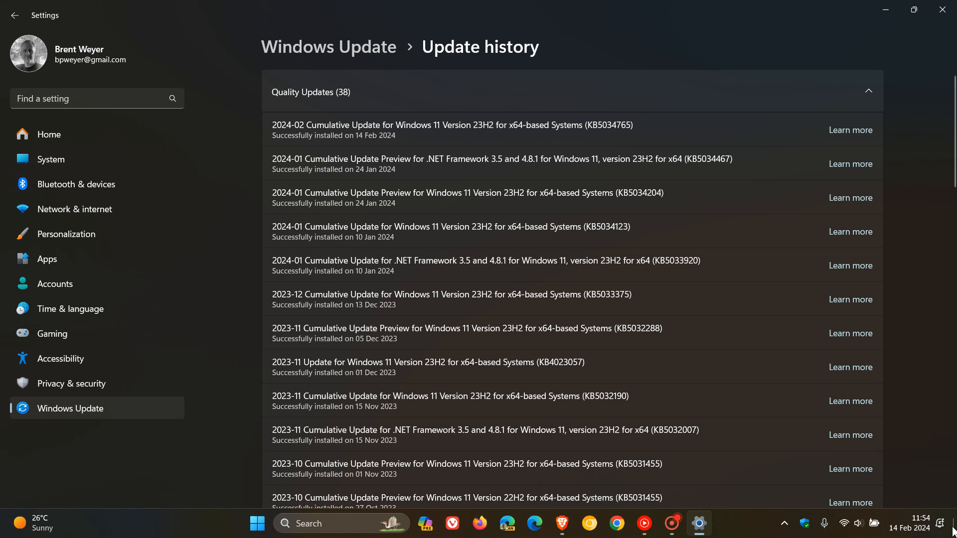
mouse_move(953, 523)
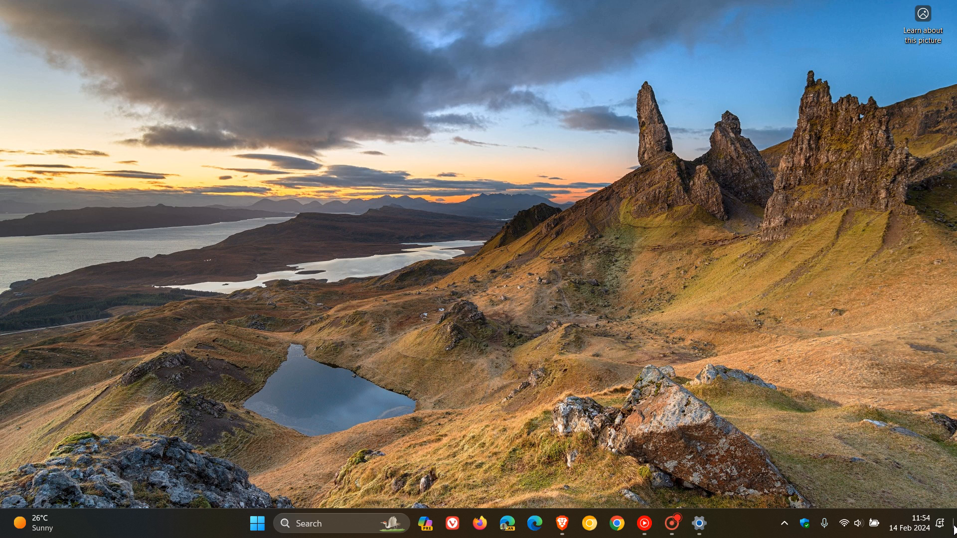
mouse_move(720, 280)
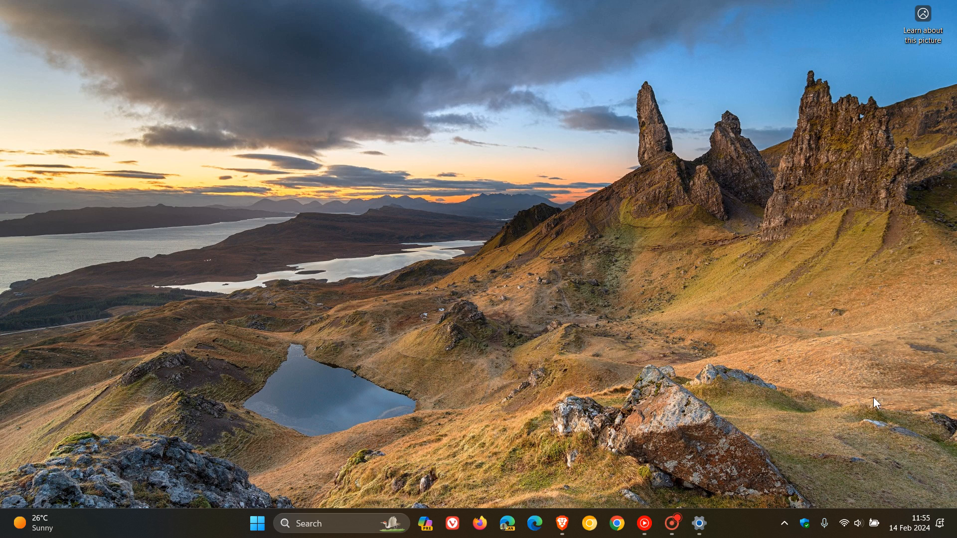
mouse_move(739, 536)
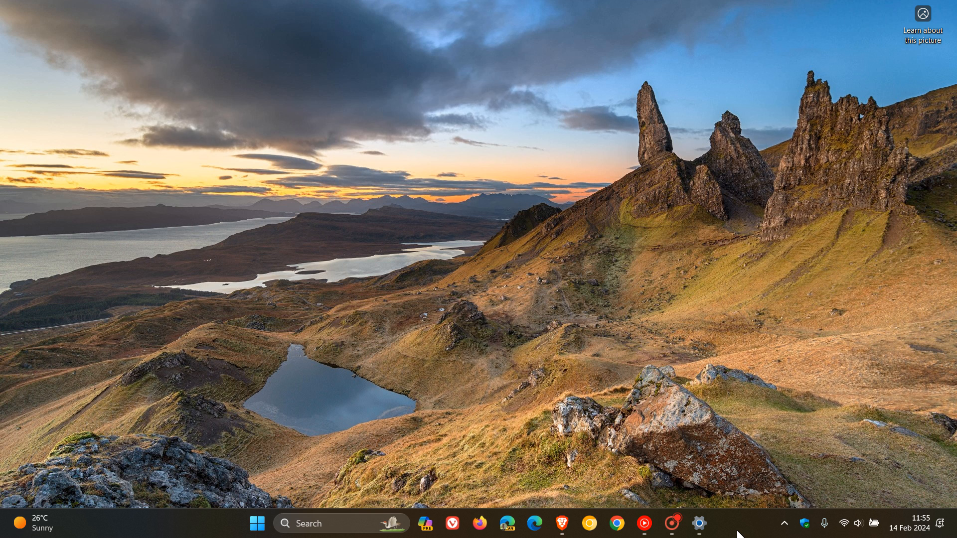
right_click(739, 533)
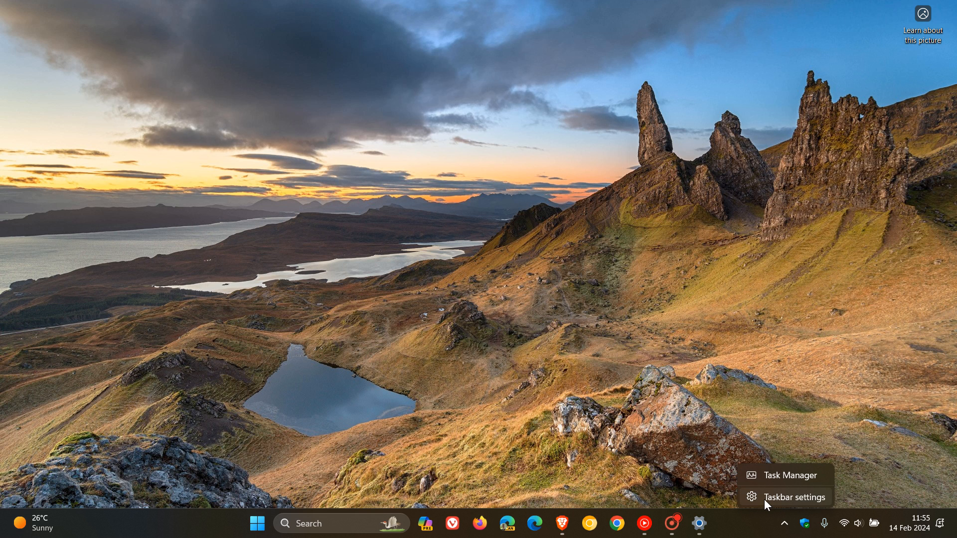
- Show Taskbar behaviors with far-corner show-desktop turned on, then return Settings to the Windows Update page
click(794, 497)
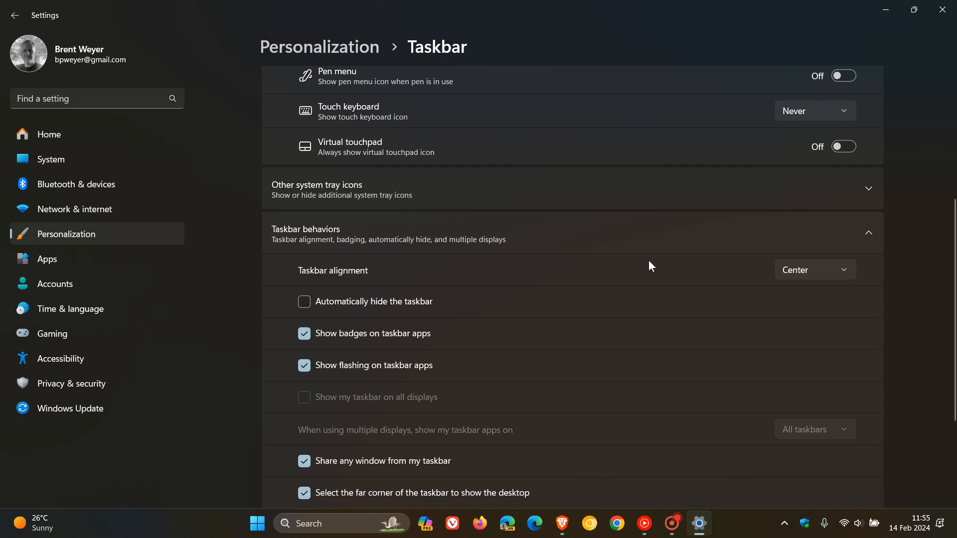
scroll(down, 3)
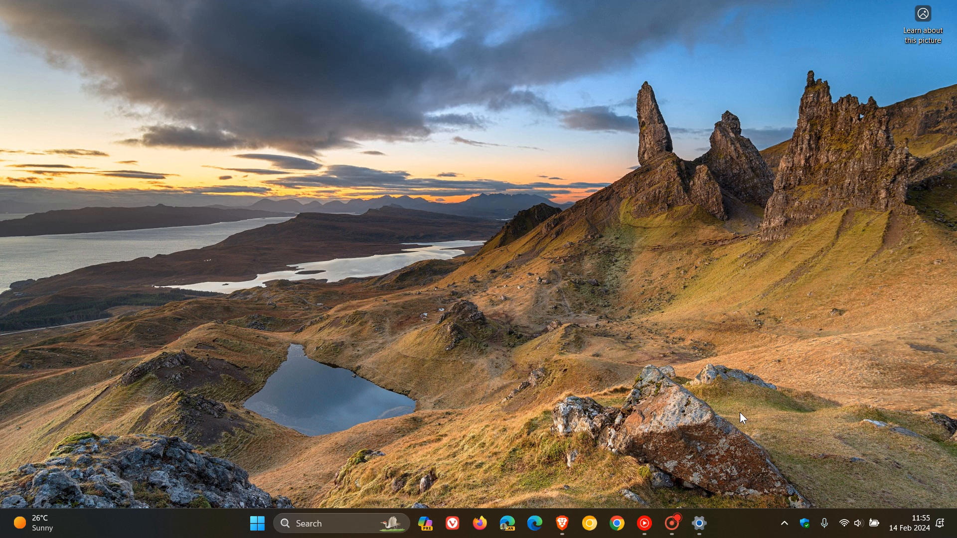
mouse_move(438, 499)
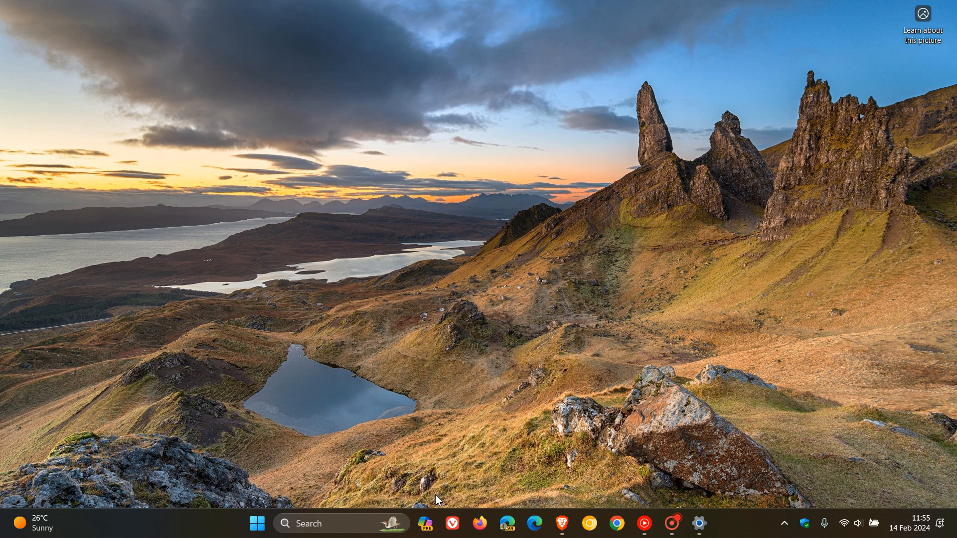
click(698, 522)
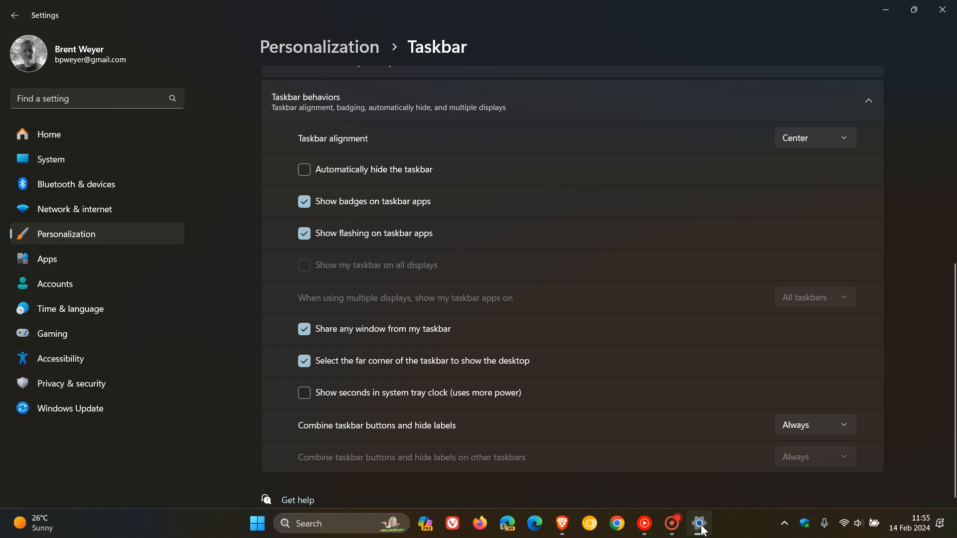
click(70, 409)
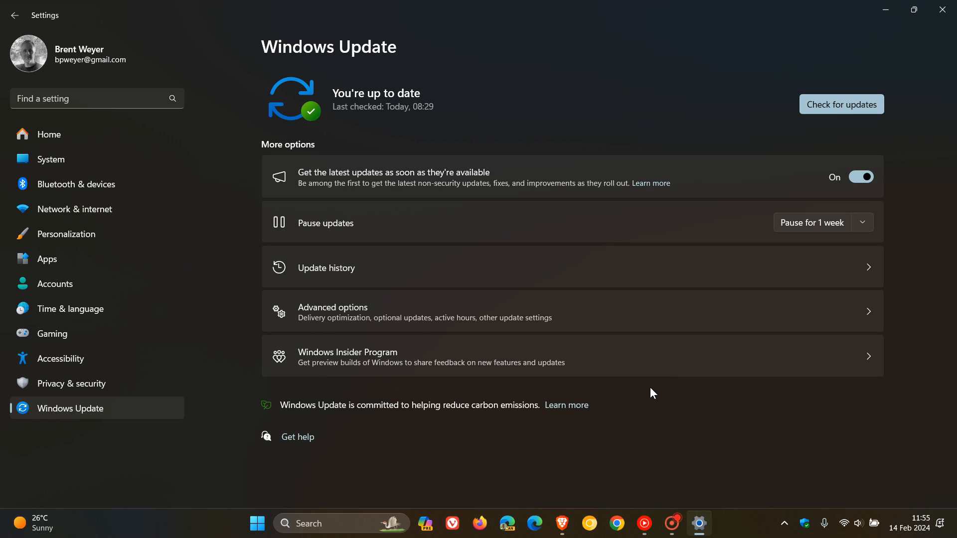
mouse_move(608, 297)
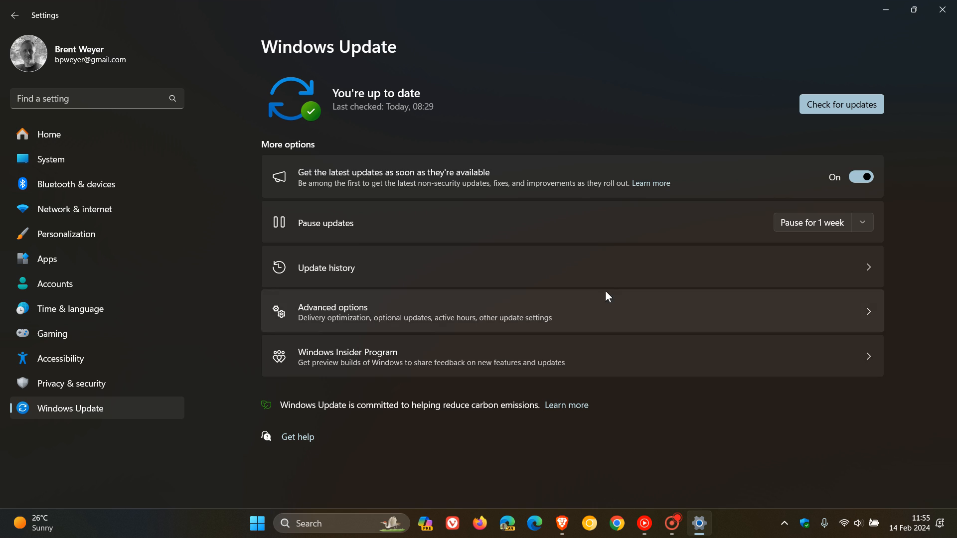
mouse_move(568, 273)
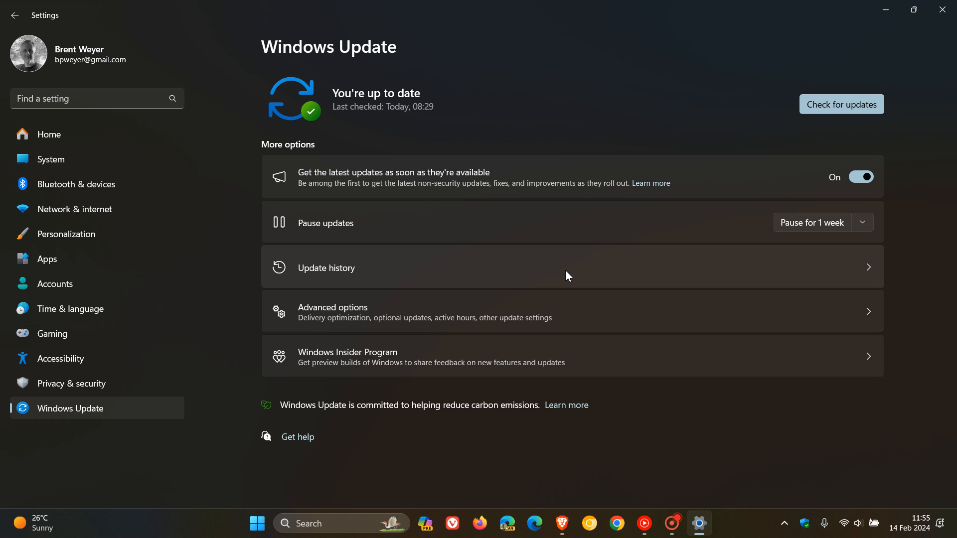
- Show the Update history confirming KB5034765 on 14 Feb 2024, then minimize Settings to the desktop
click(327, 267)
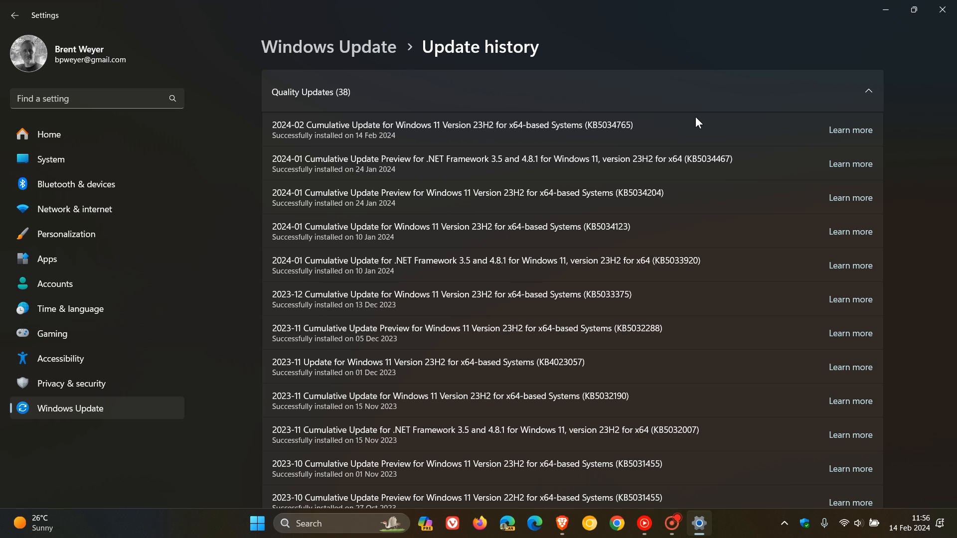
mouse_move(721, 124)
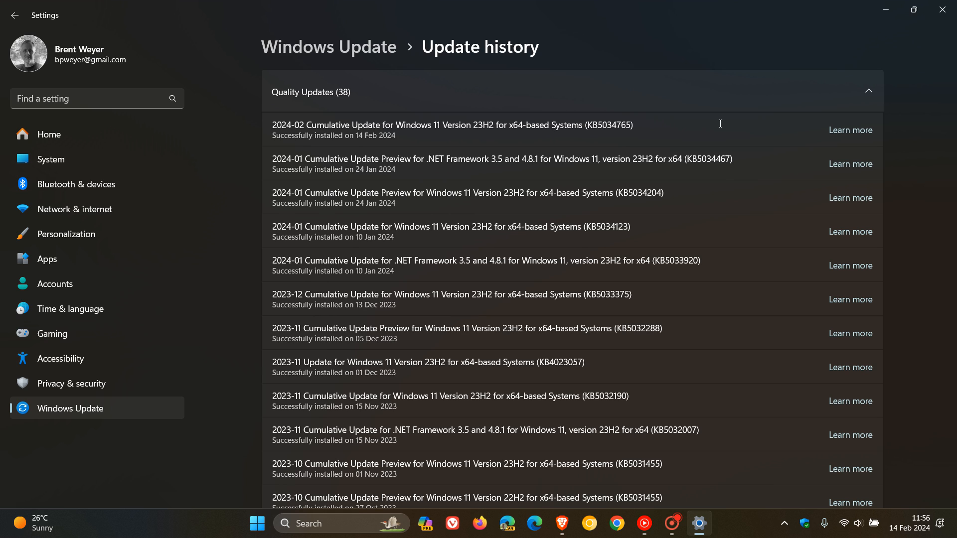
mouse_move(719, 174)
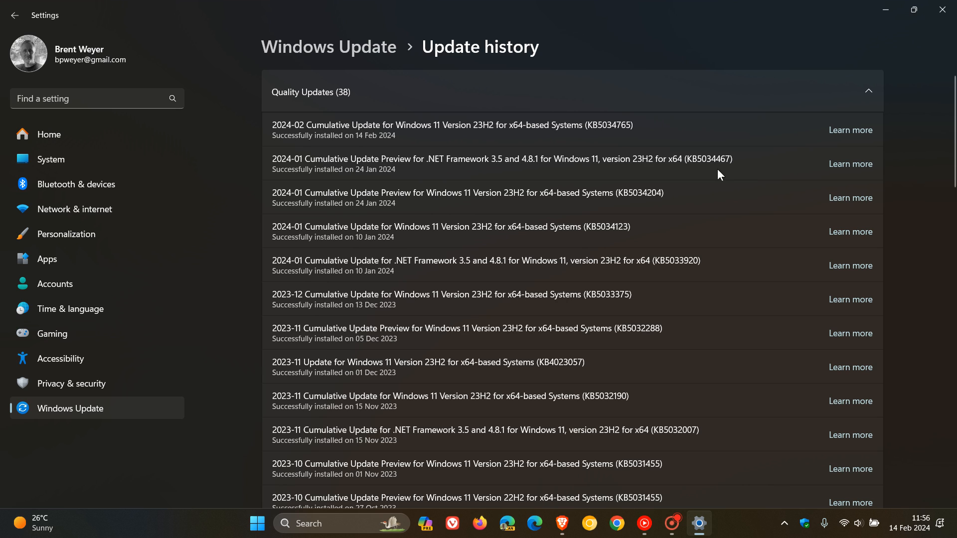
mouse_move(369, 205)
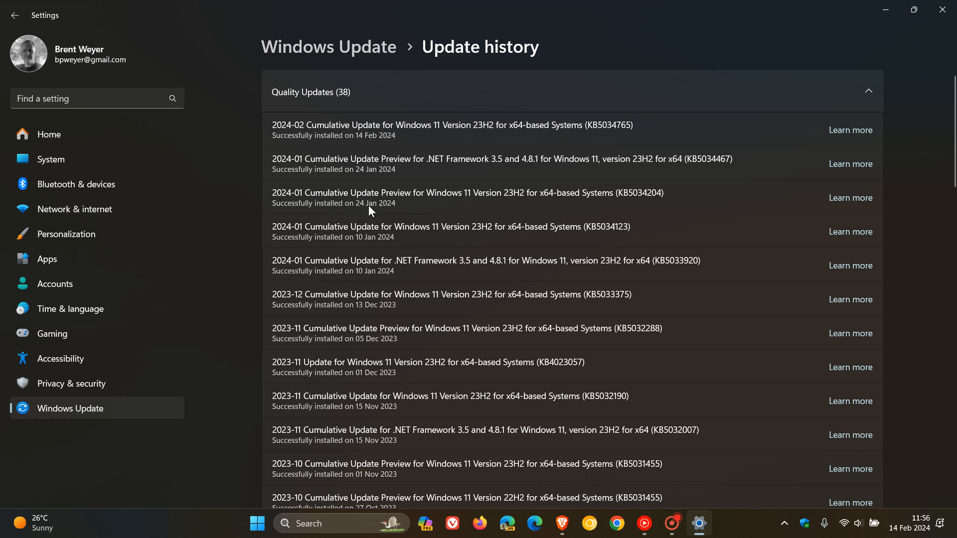
mouse_move(645, 180)
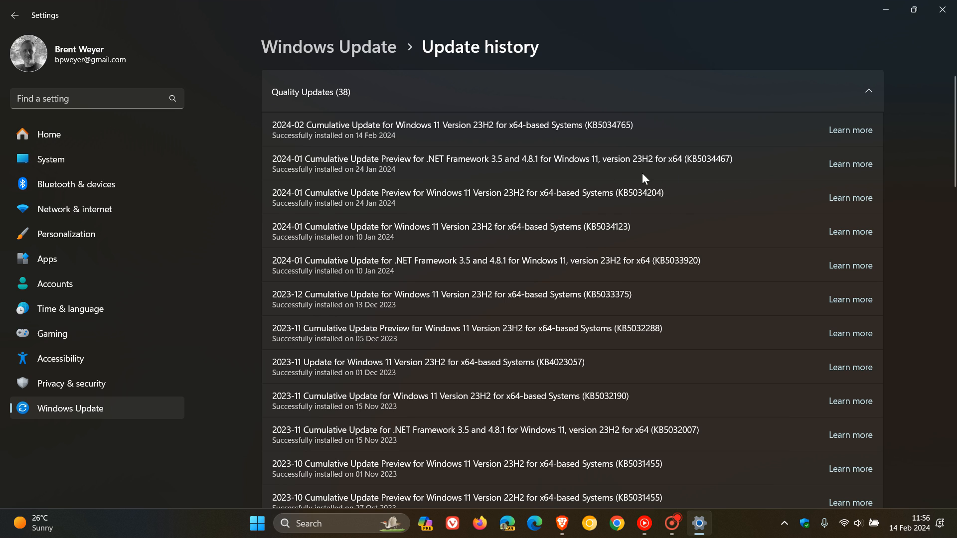
mouse_move(672, 196)
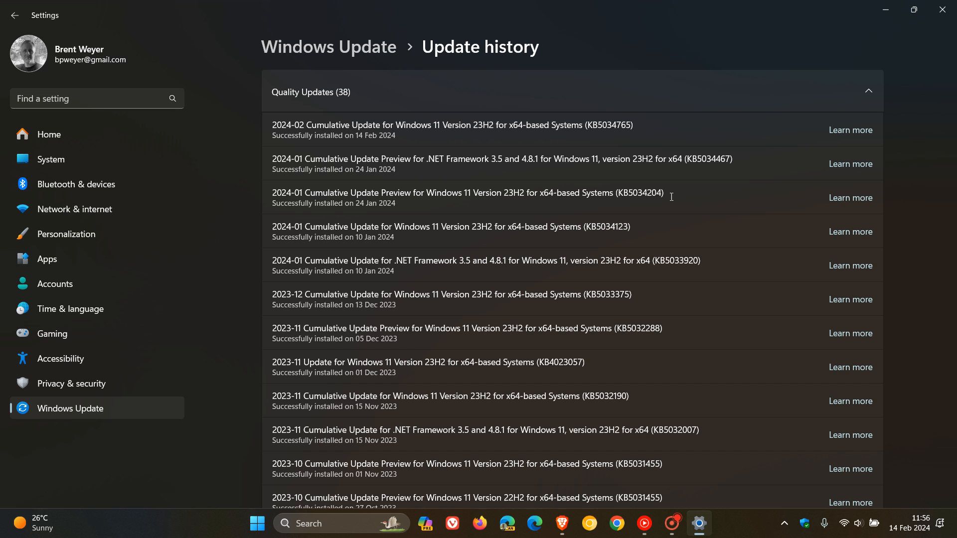
mouse_move(681, 190)
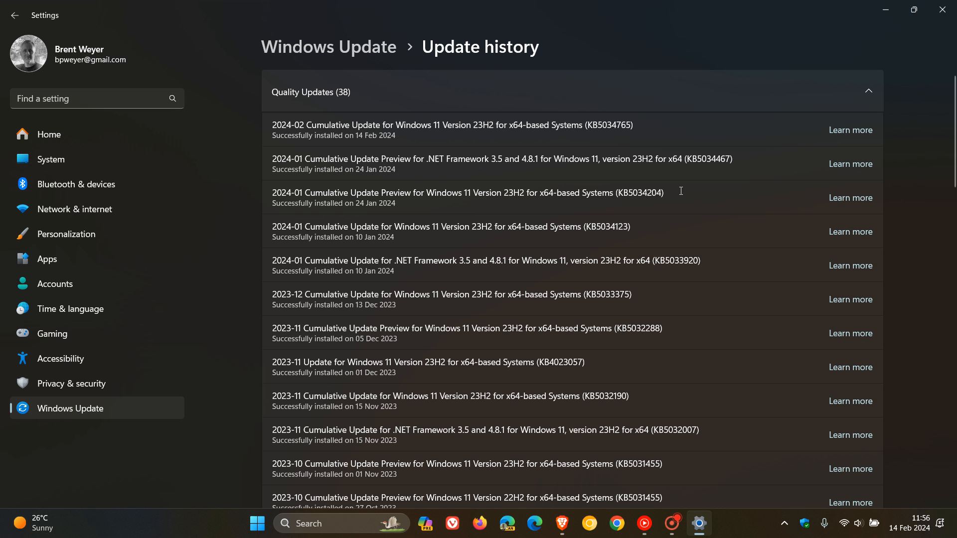
mouse_move(885, 10)
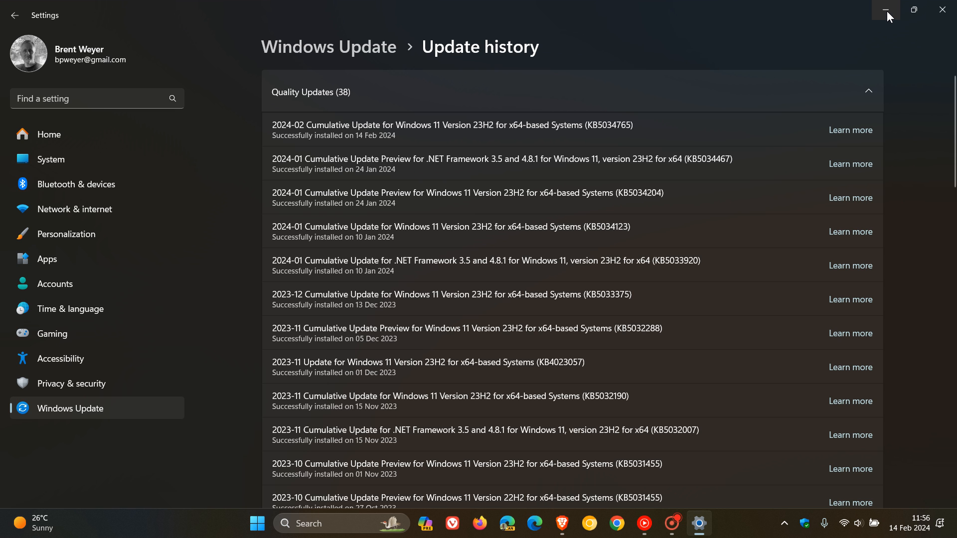
click(885, 10)
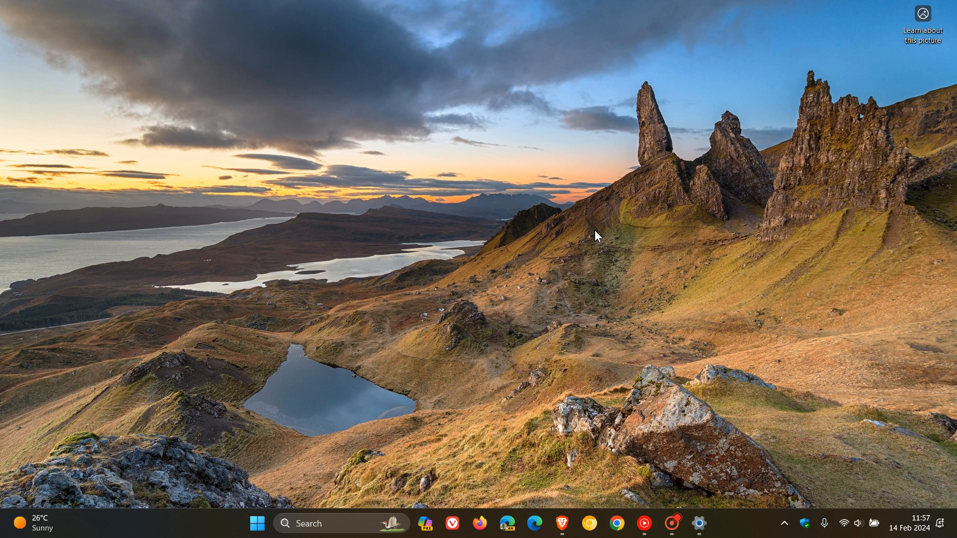
mouse_move(688, 201)
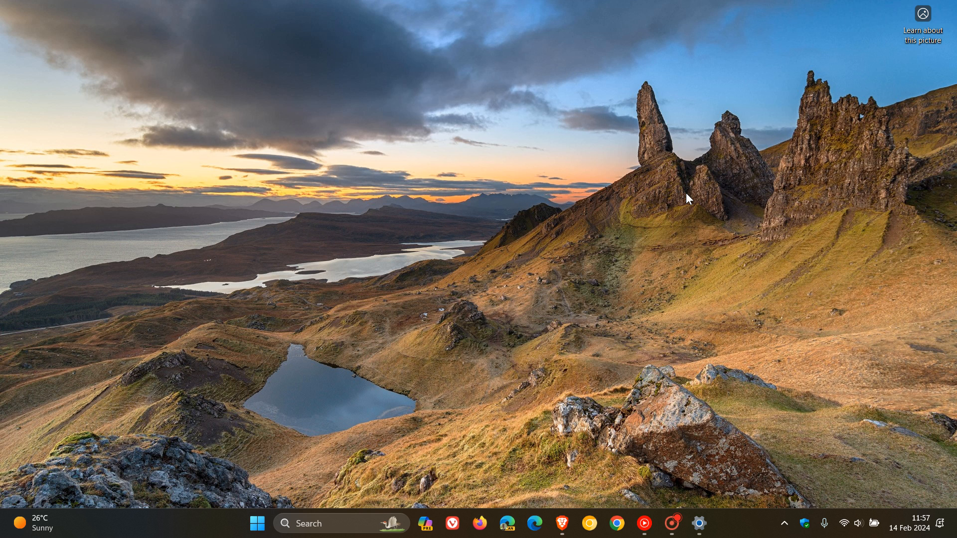
click(702, 523)
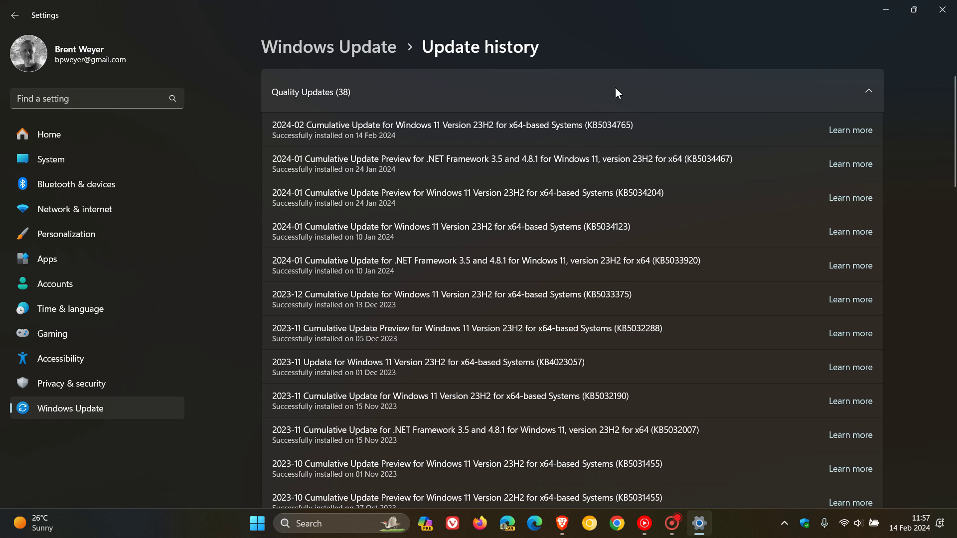
mouse_move(636, 127)
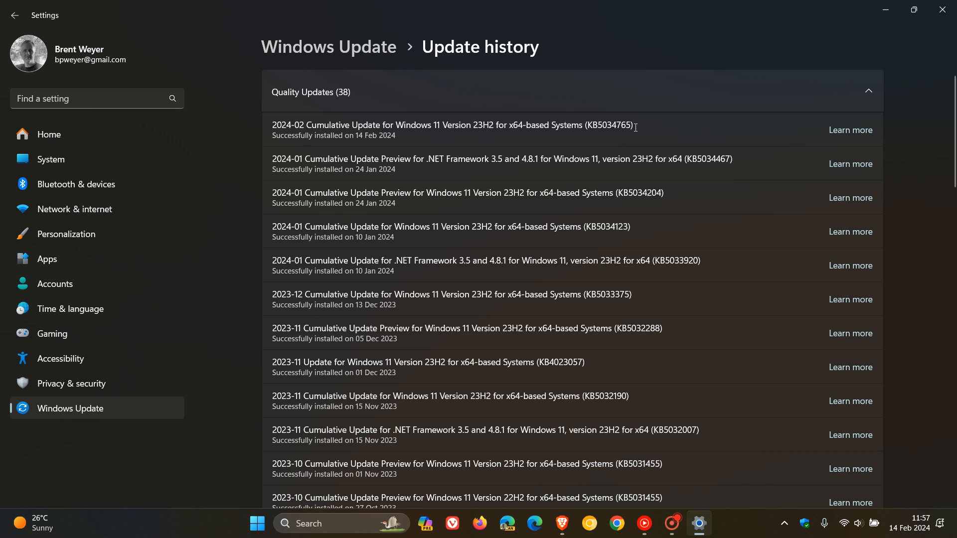
mouse_move(885, 9)
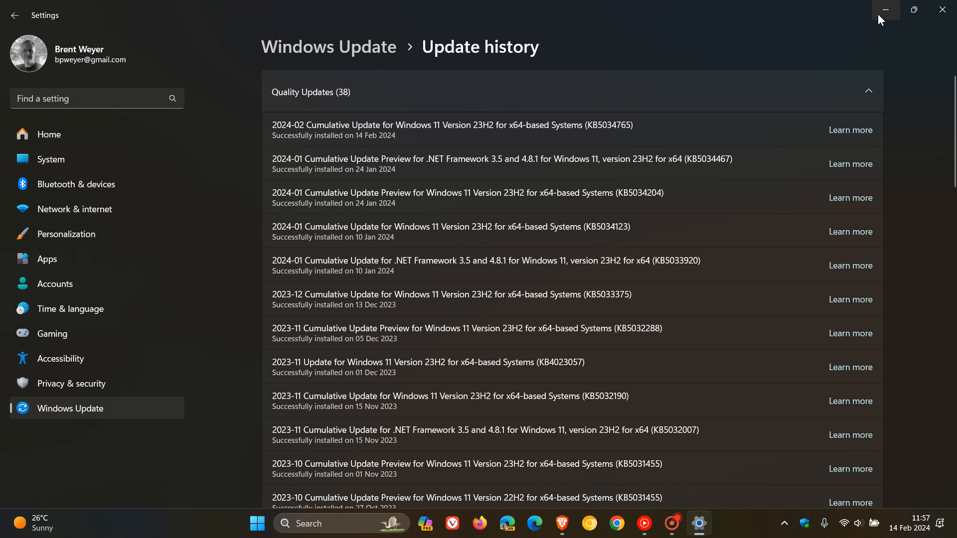
click(885, 9)
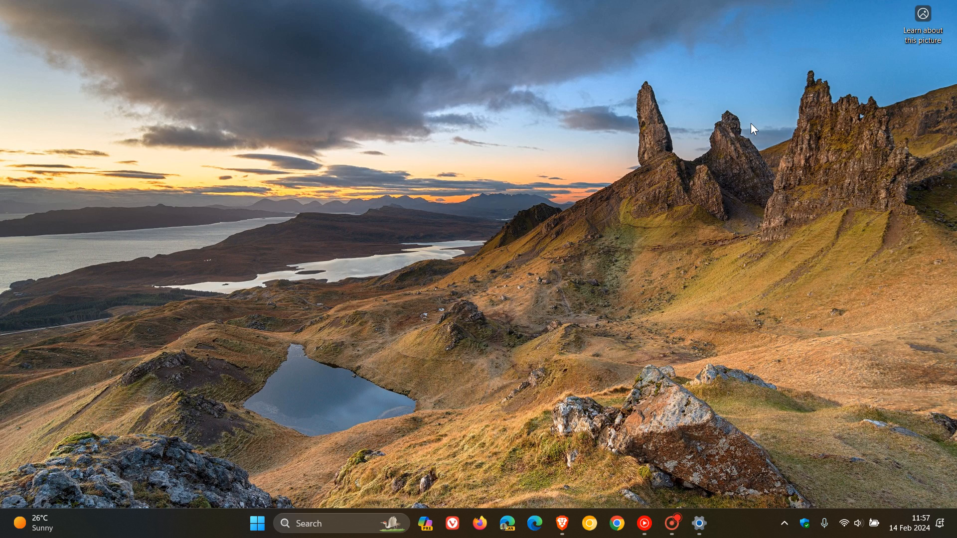
mouse_move(891, 489)
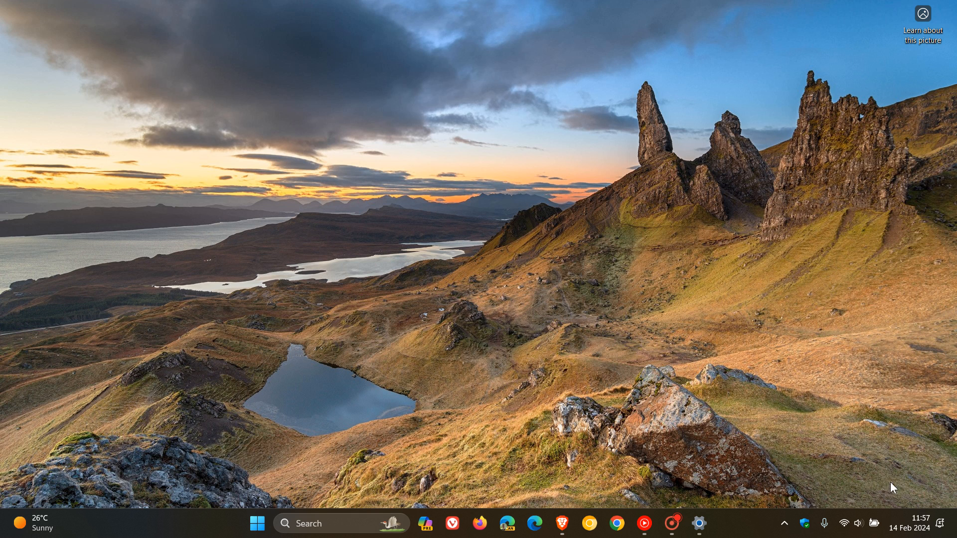
click(853, 522)
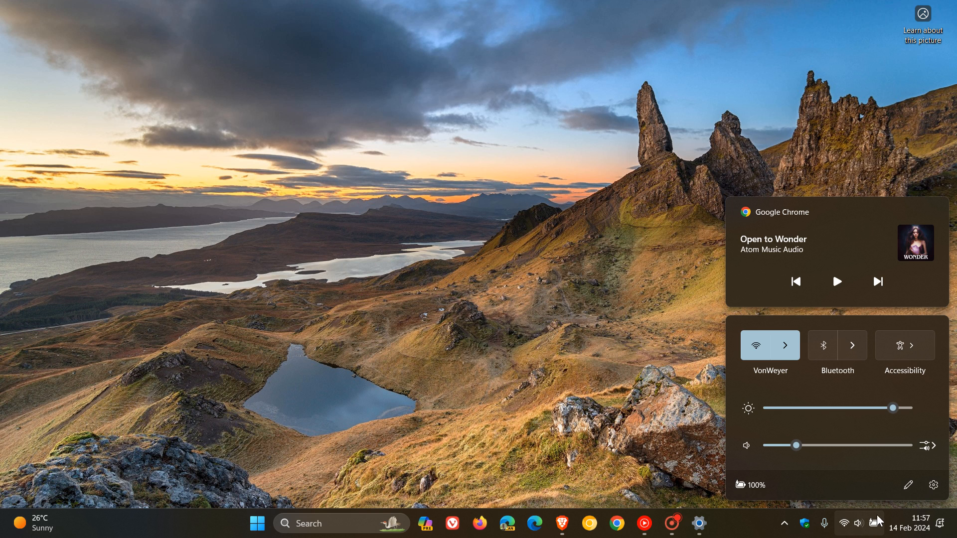
click(911, 345)
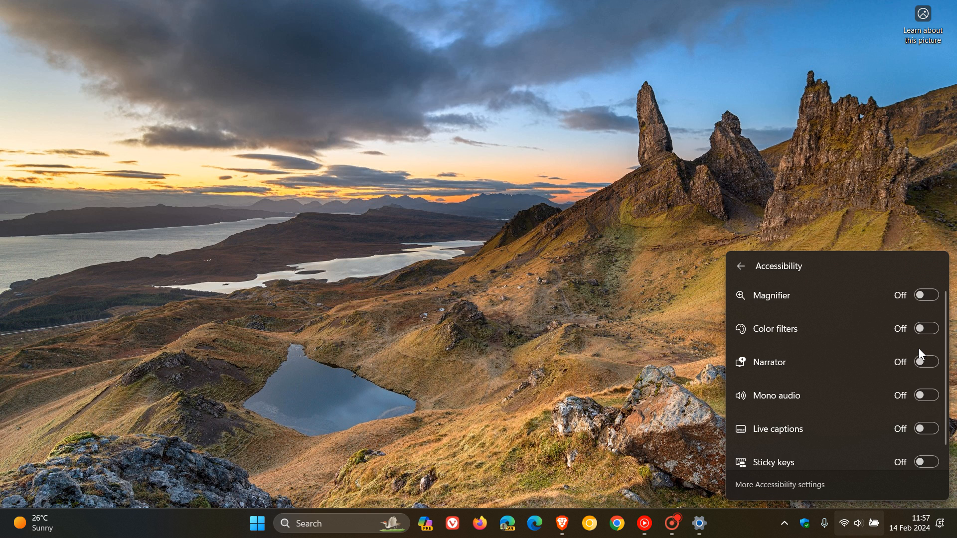
mouse_move(940, 367)
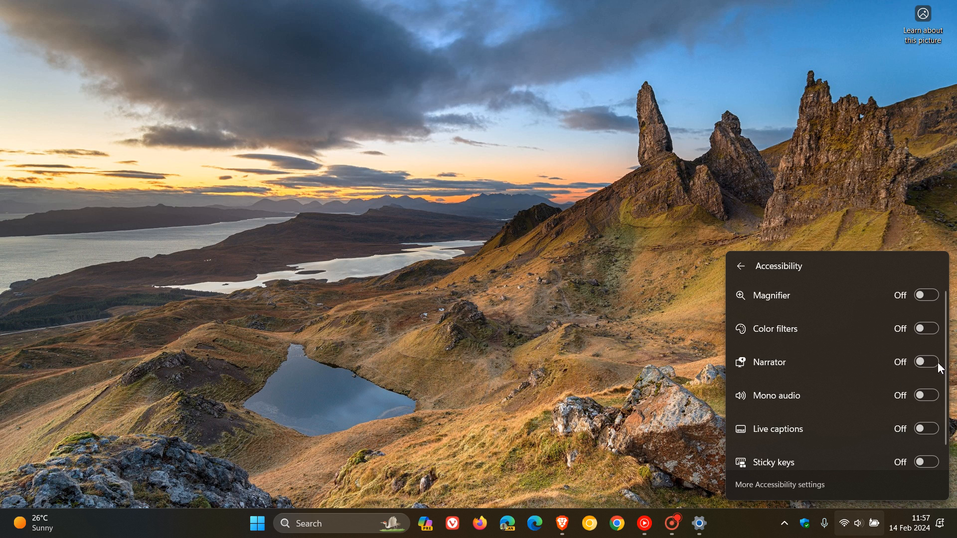
mouse_move(929, 374)
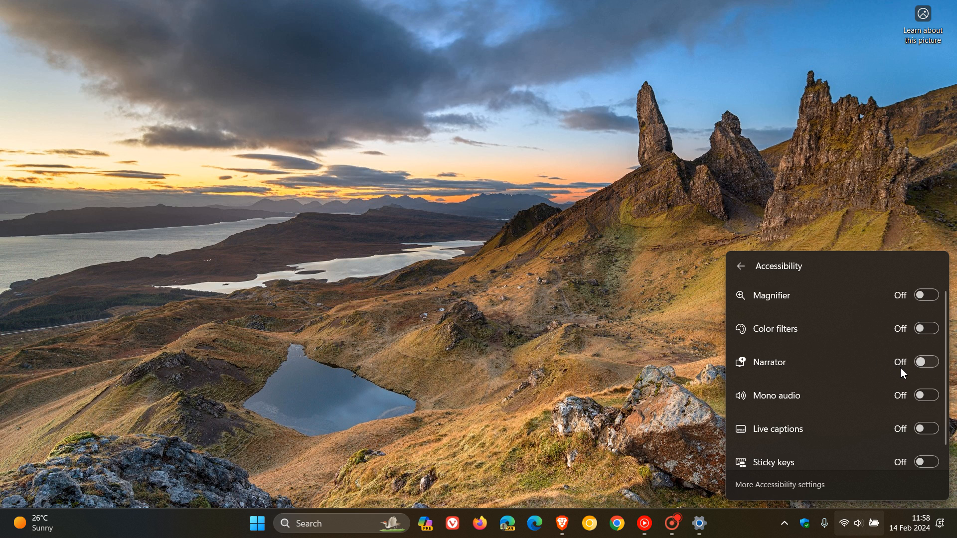
mouse_move(742, 222)
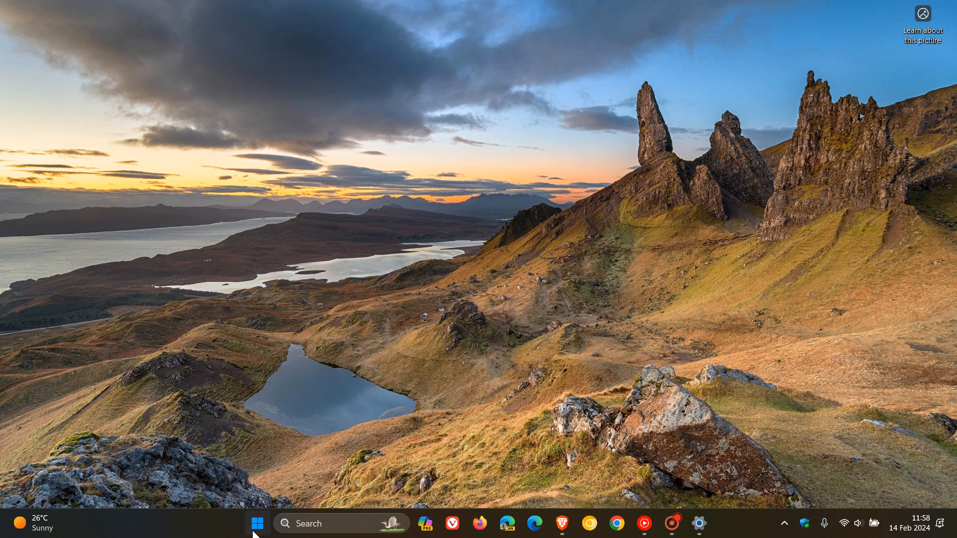
click(260, 525)
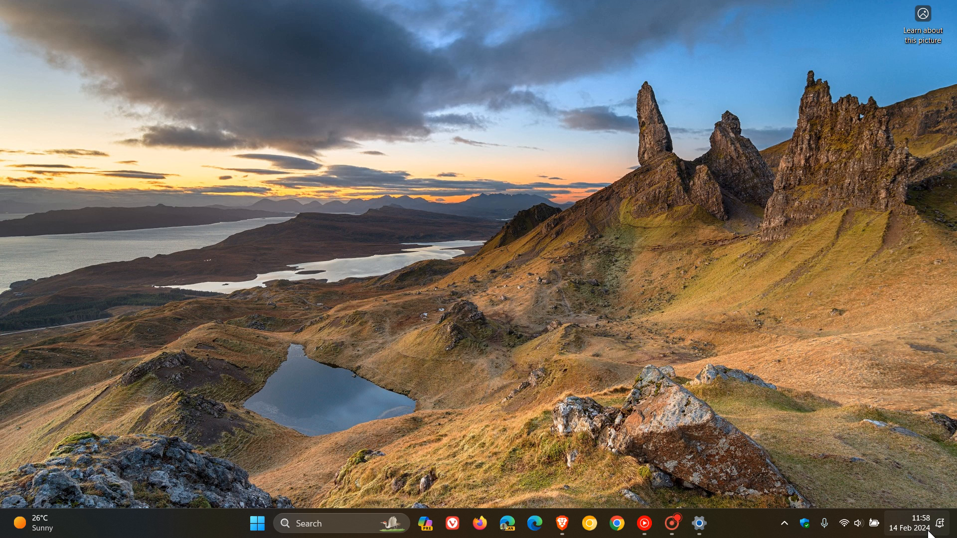
click(917, 523)
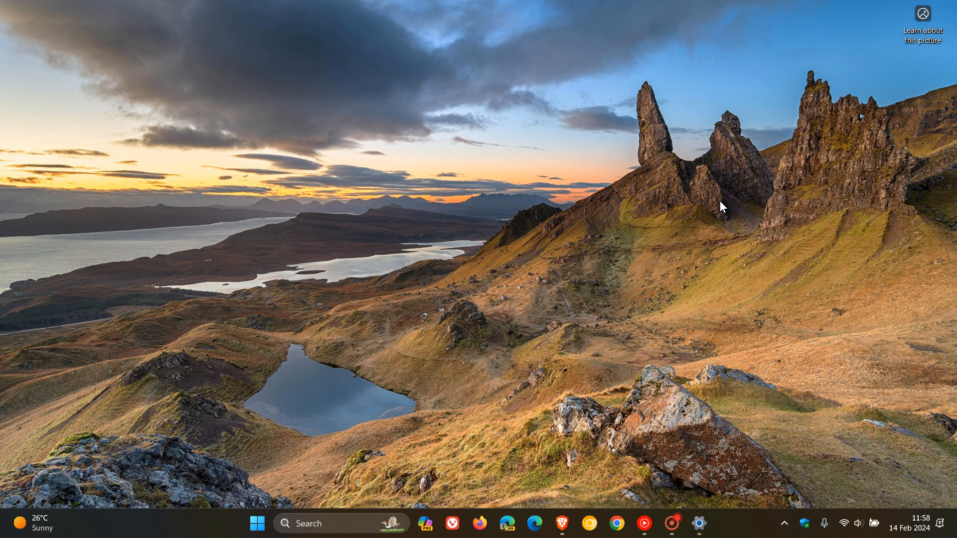
mouse_move(730, 211)
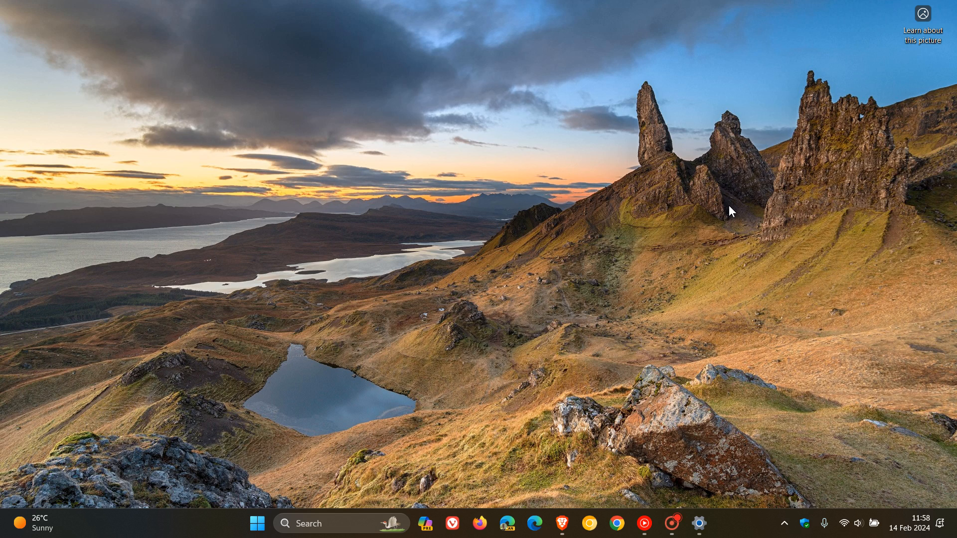
click(697, 522)
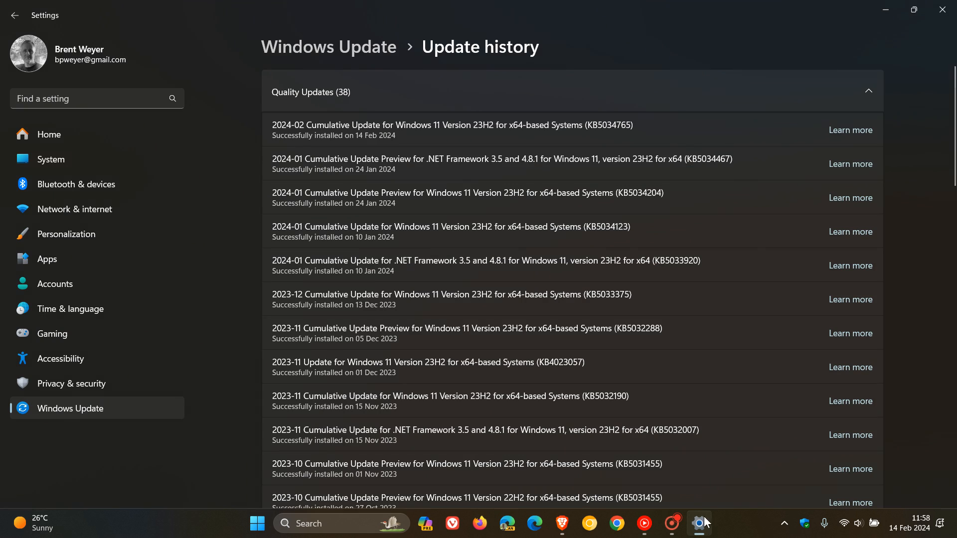
mouse_move(650, 144)
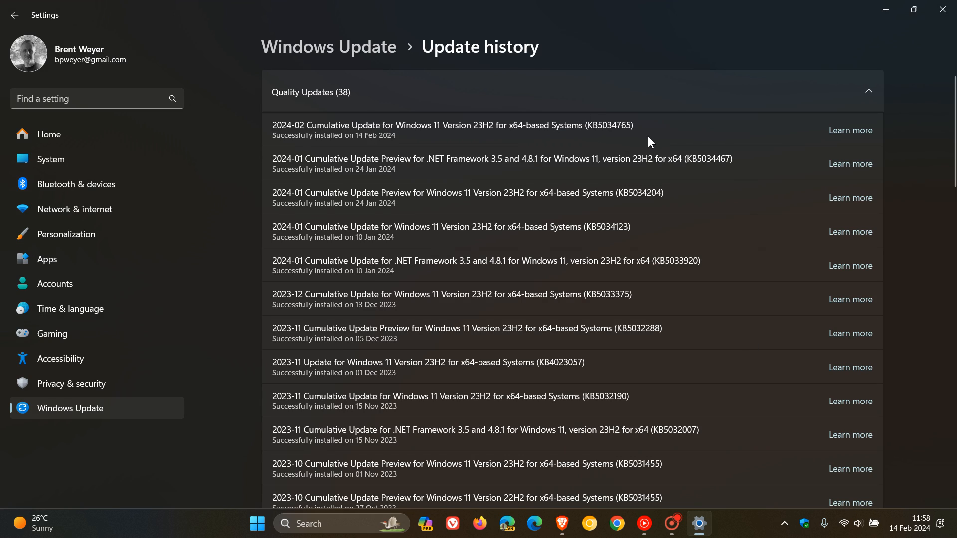
mouse_move(698, 123)
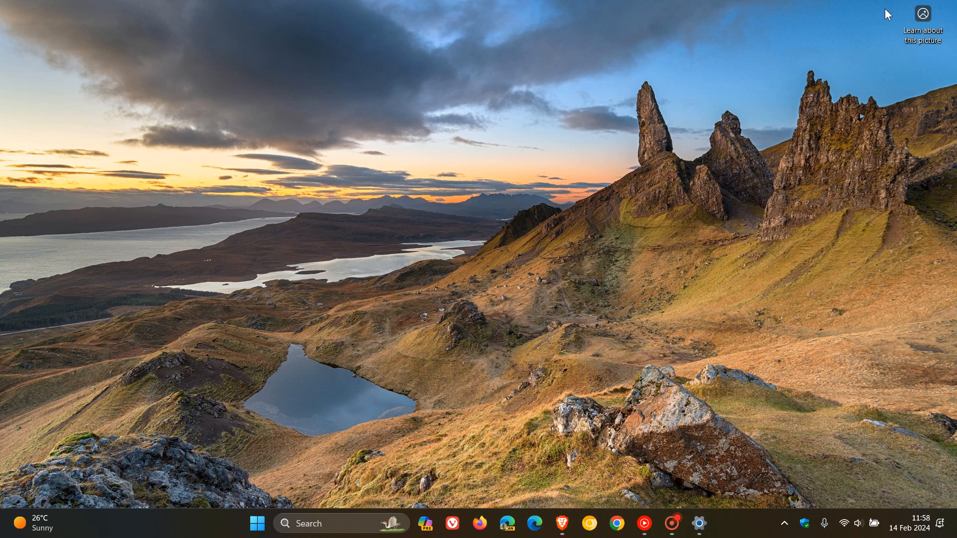
mouse_move(578, 128)
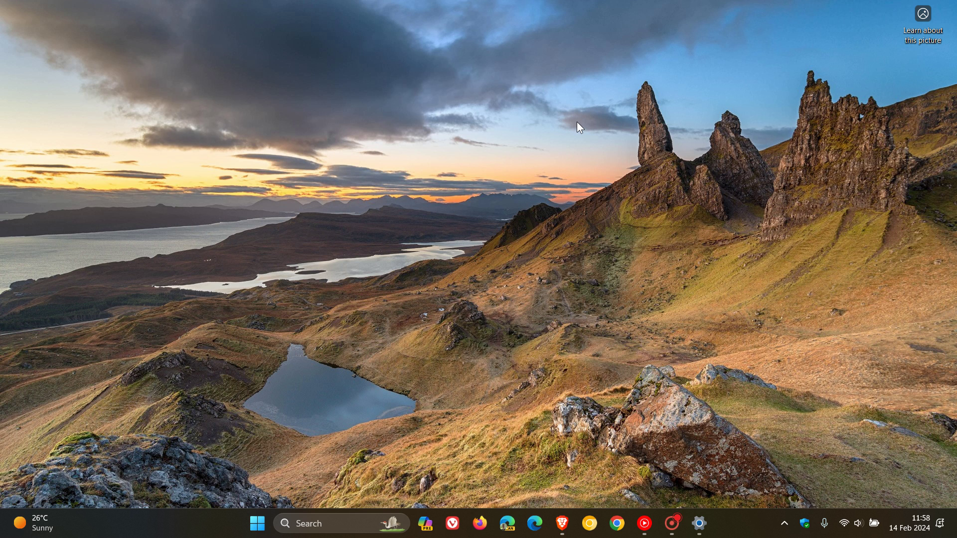
mouse_move(561, 152)
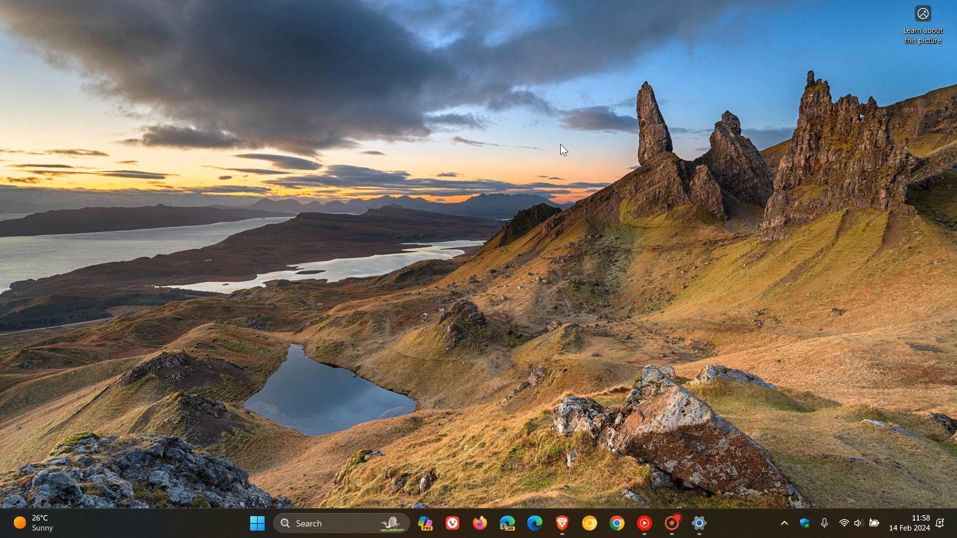